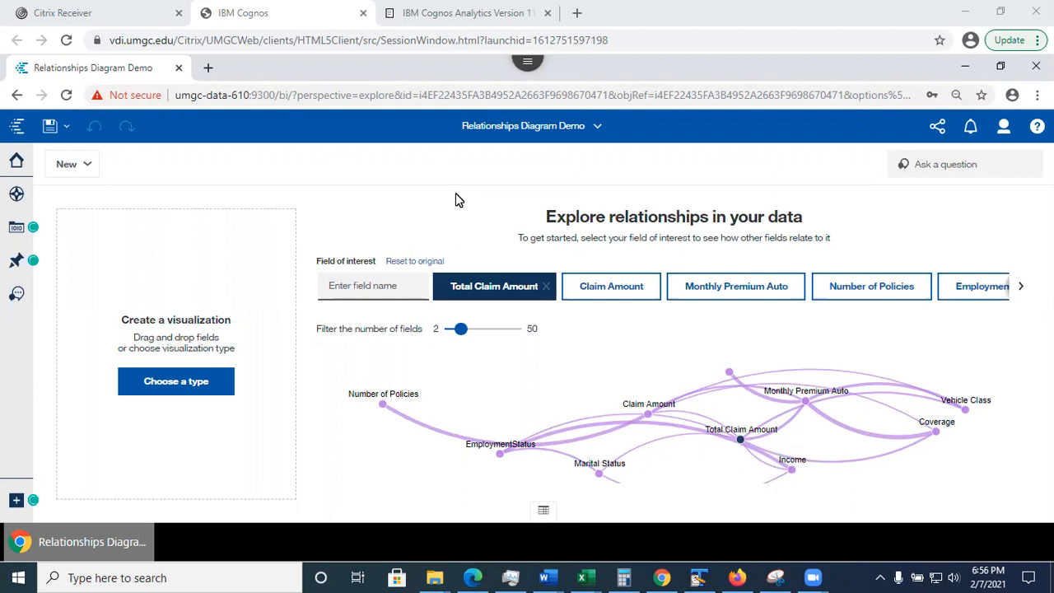
mouse_move(452, 201)
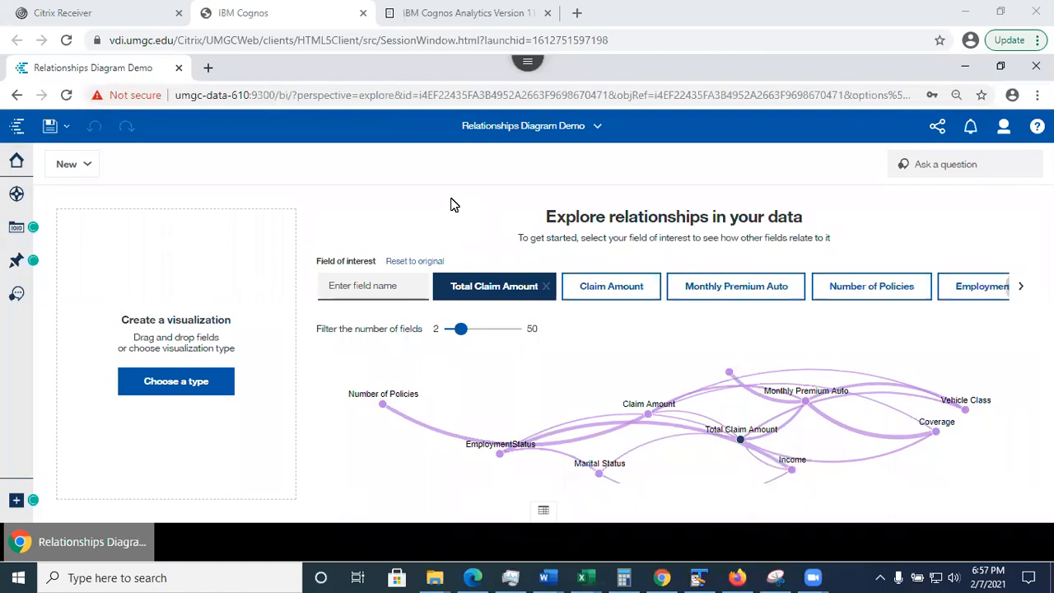
mouse_move(596, 391)
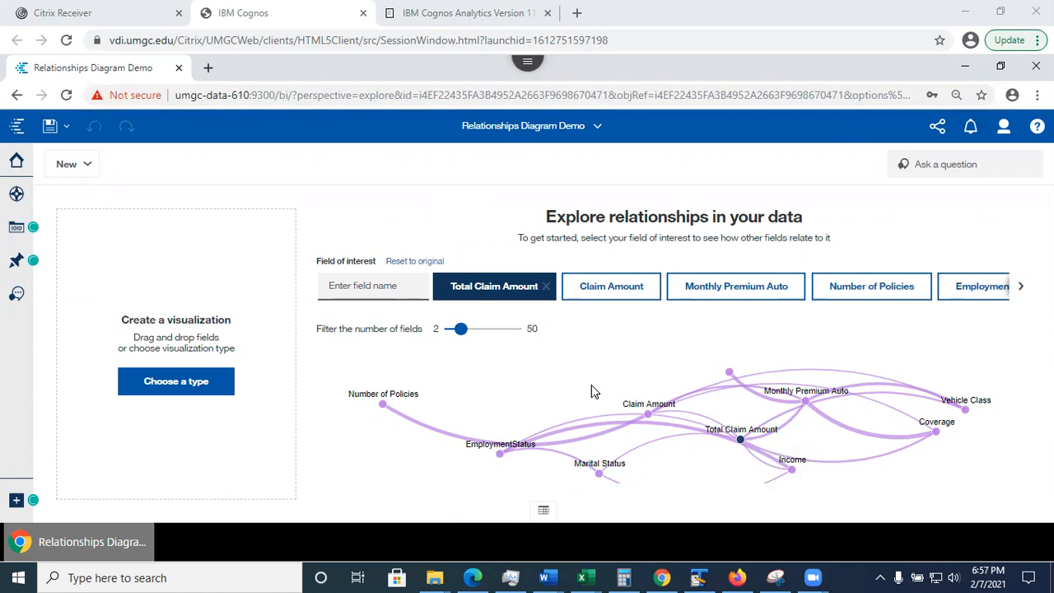
mouse_move(592, 396)
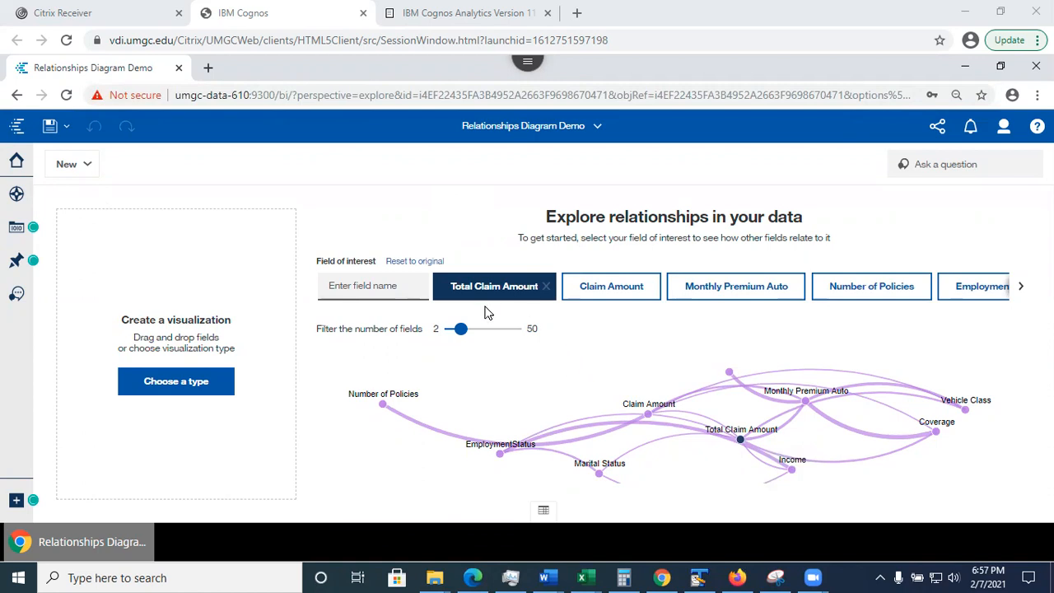
mouse_move(600, 321)
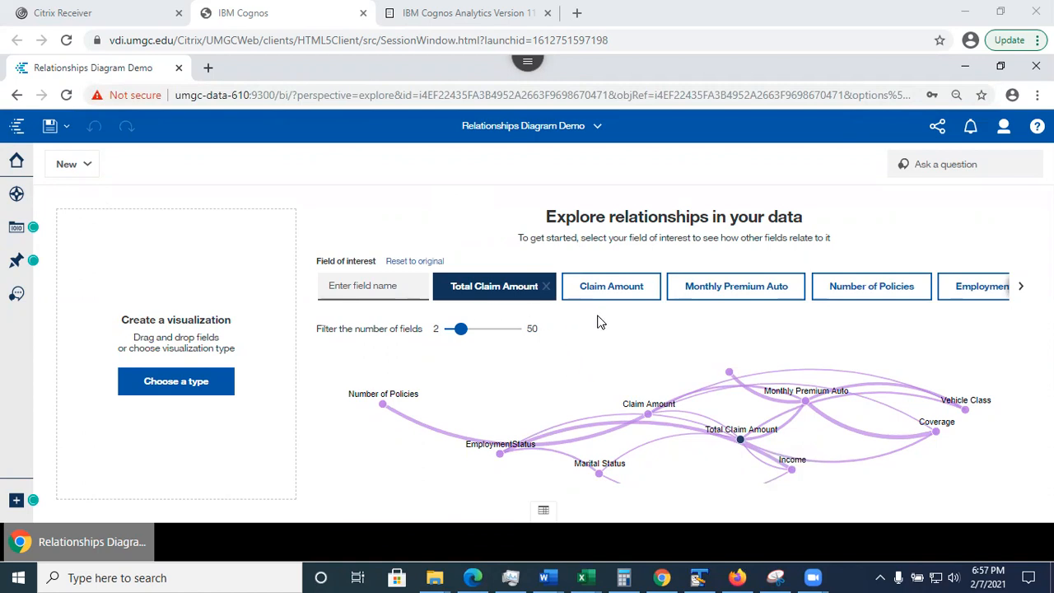
mouse_move(691, 344)
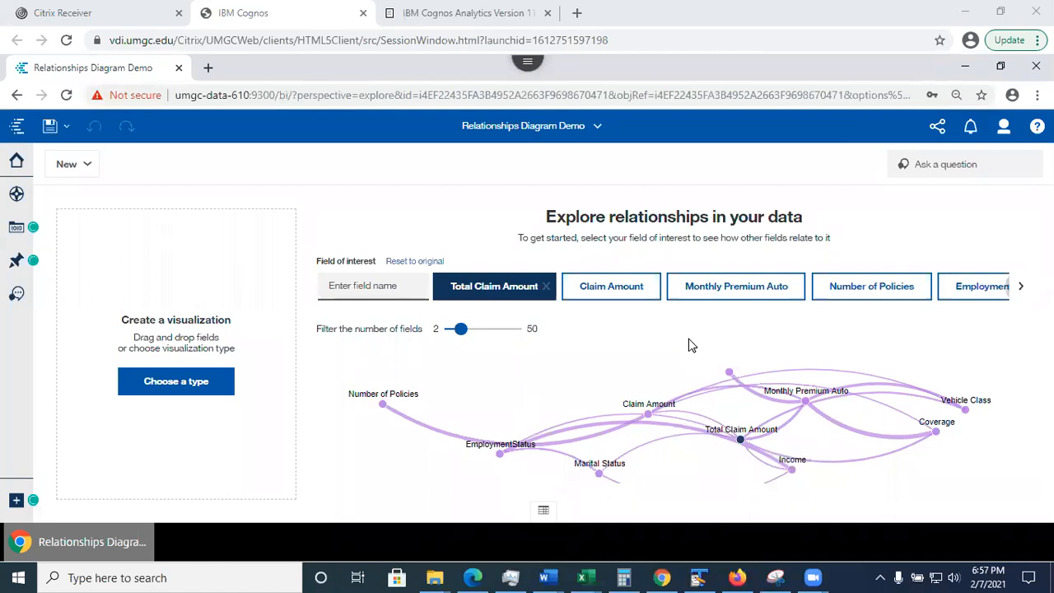
mouse_move(619, 328)
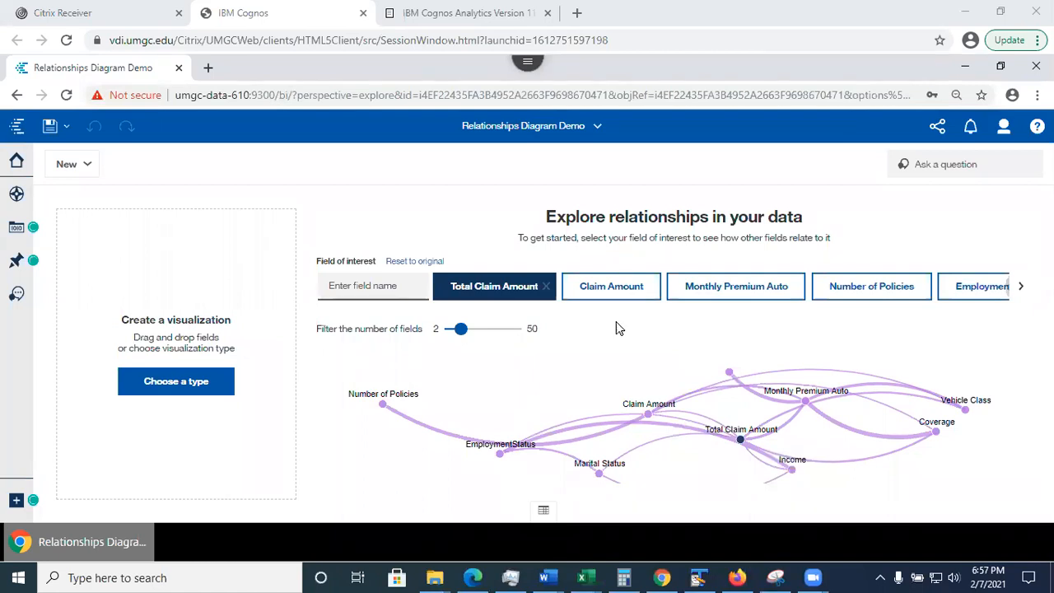
mouse_move(490, 297)
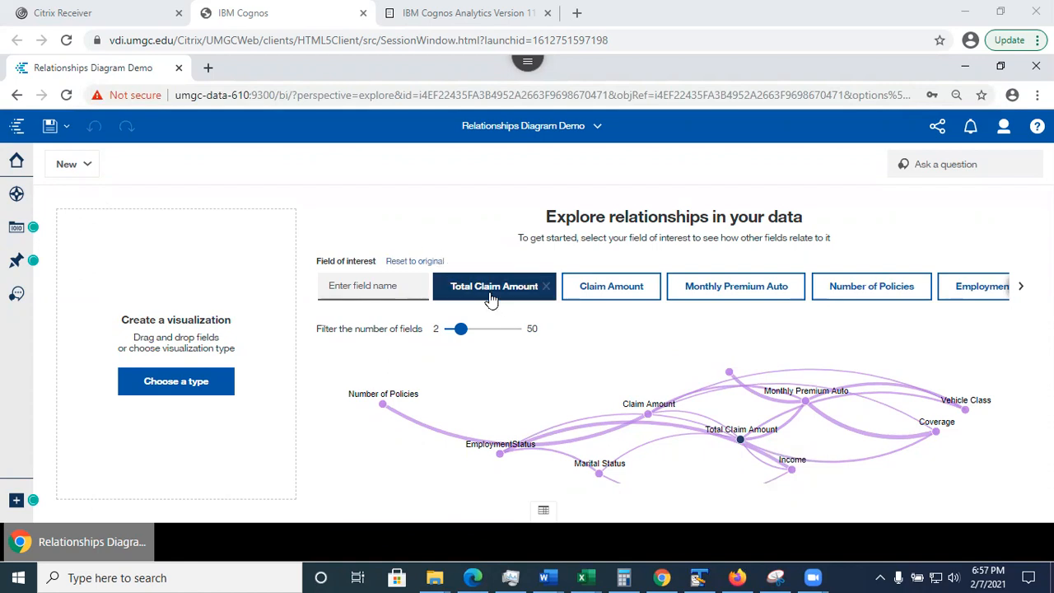
mouse_move(494, 286)
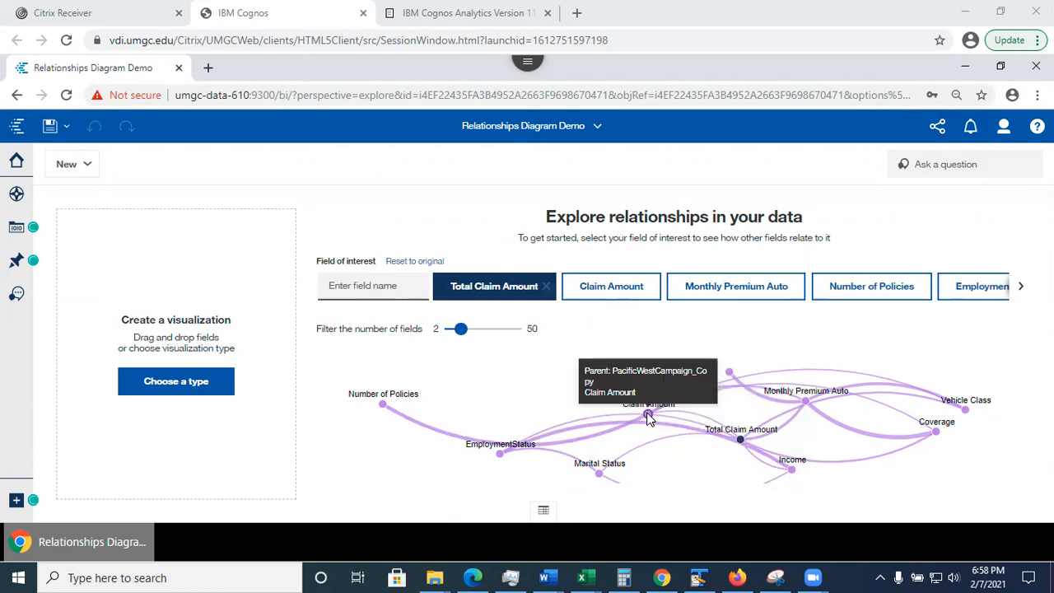
mouse_move(811, 402)
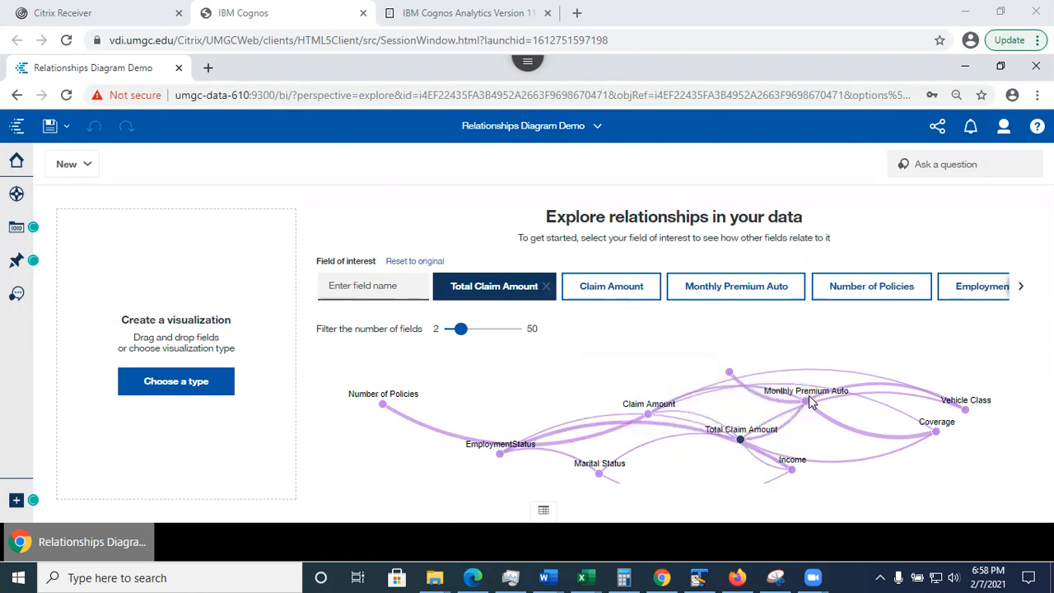
mouse_move(740, 439)
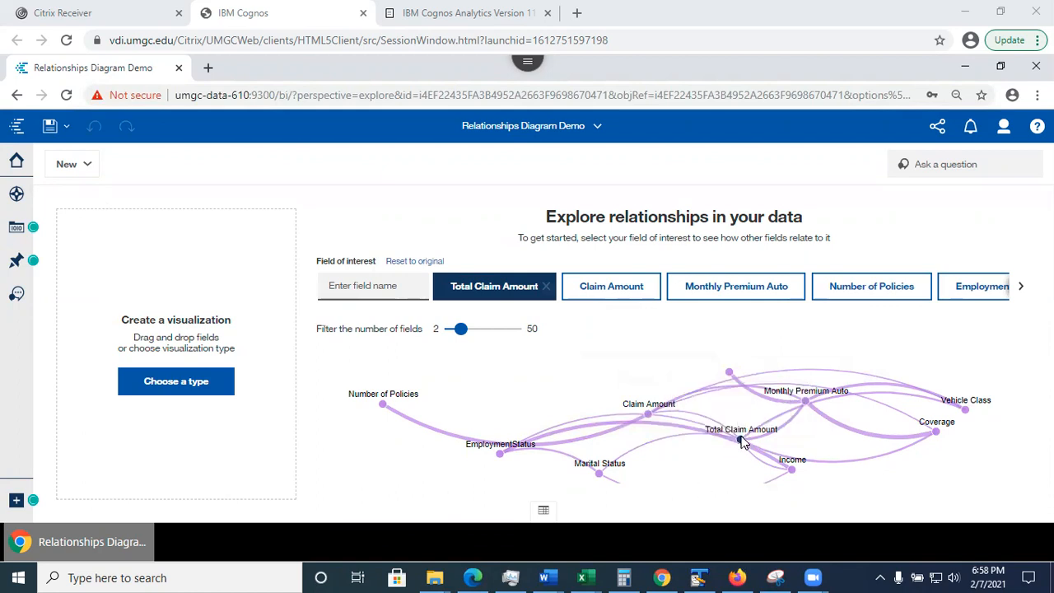
mouse_move(740, 441)
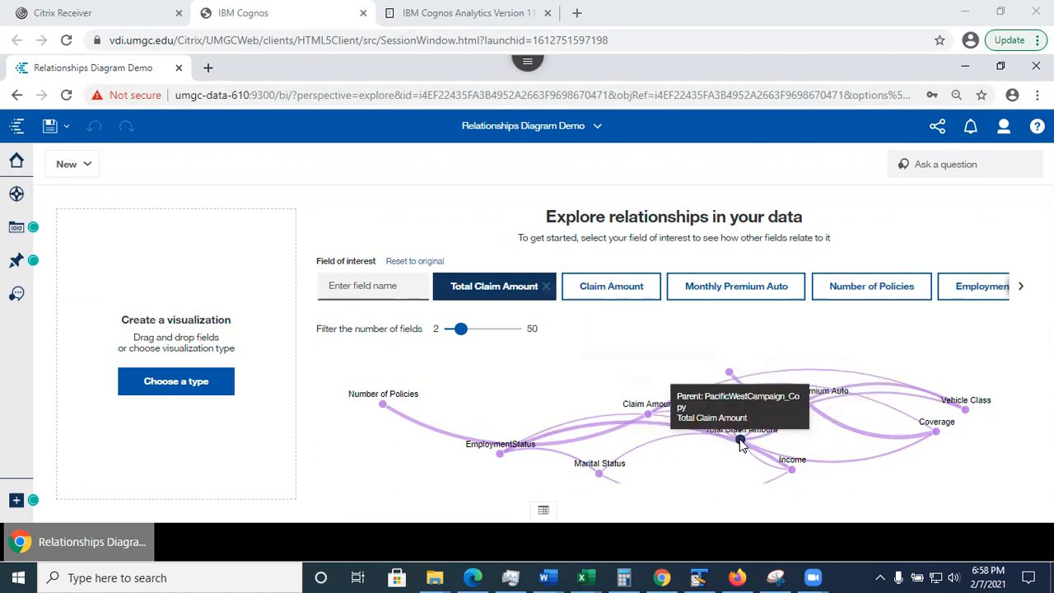
mouse_move(602, 481)
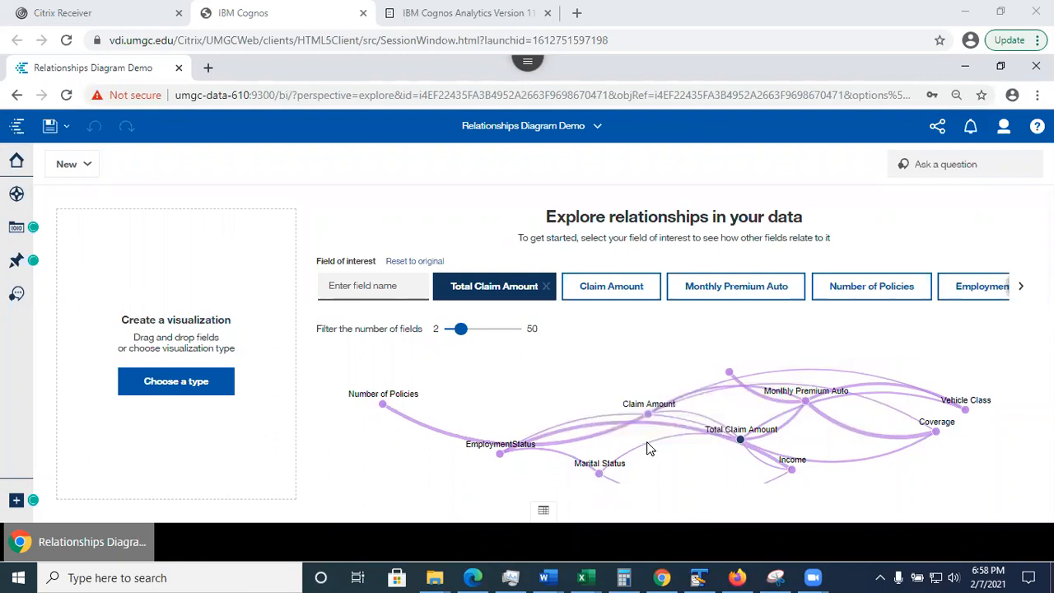
mouse_move(646, 445)
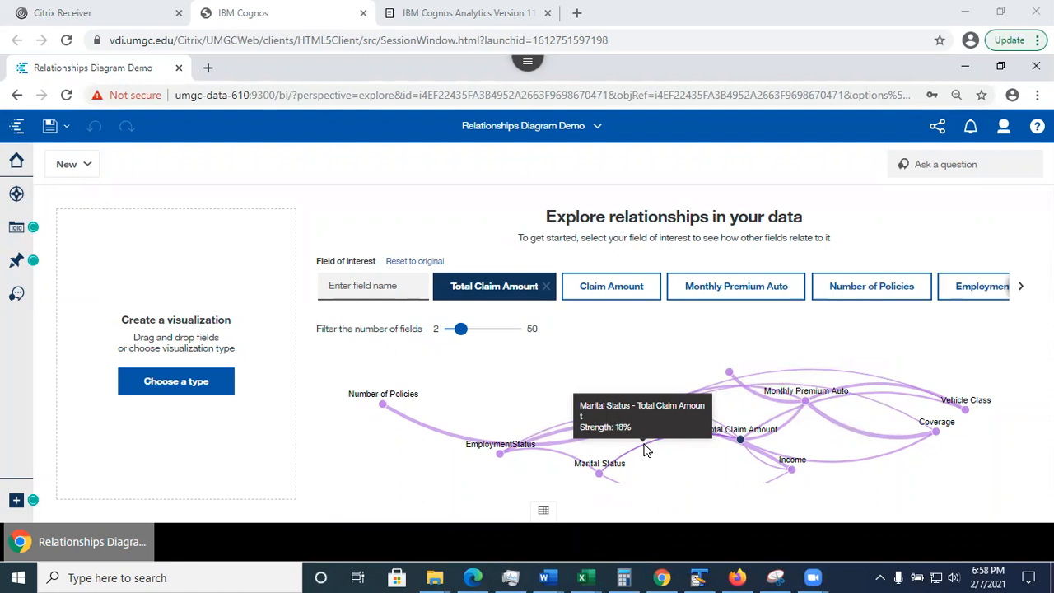
mouse_move(782, 395)
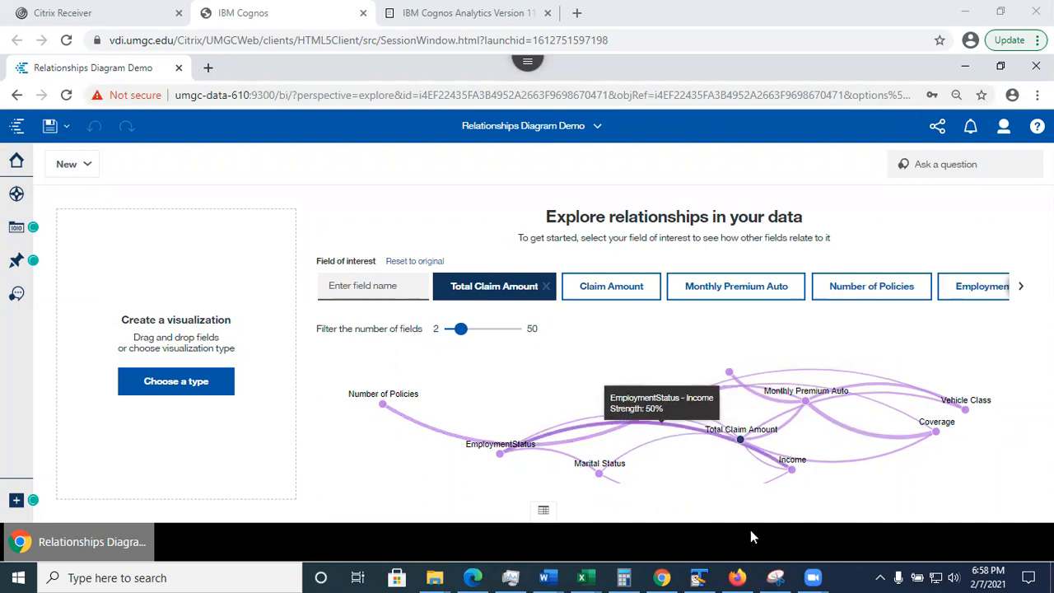
mouse_move(692, 490)
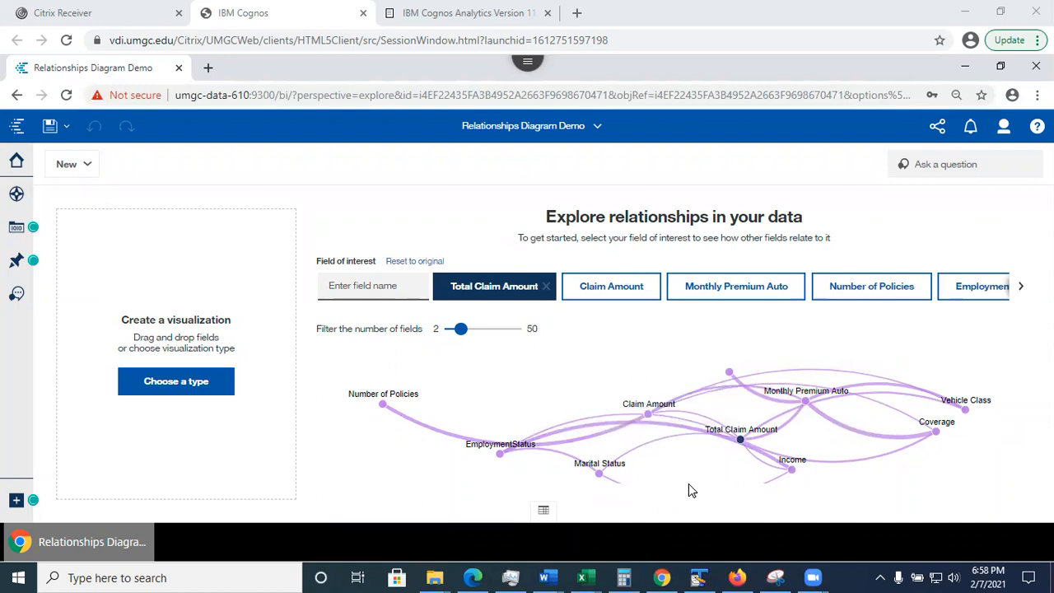
mouse_move(741, 443)
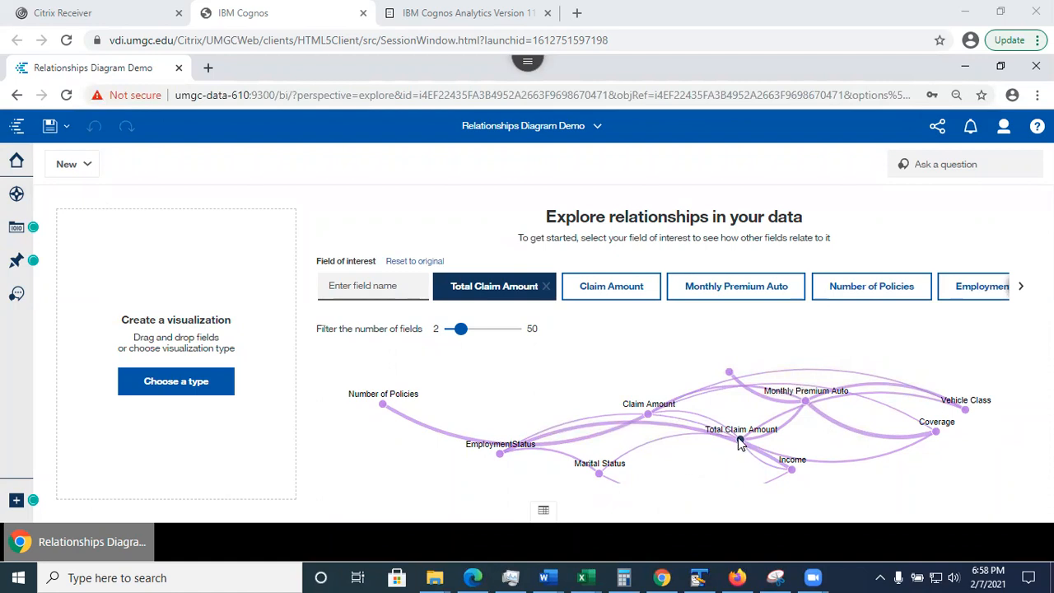
mouse_move(740, 429)
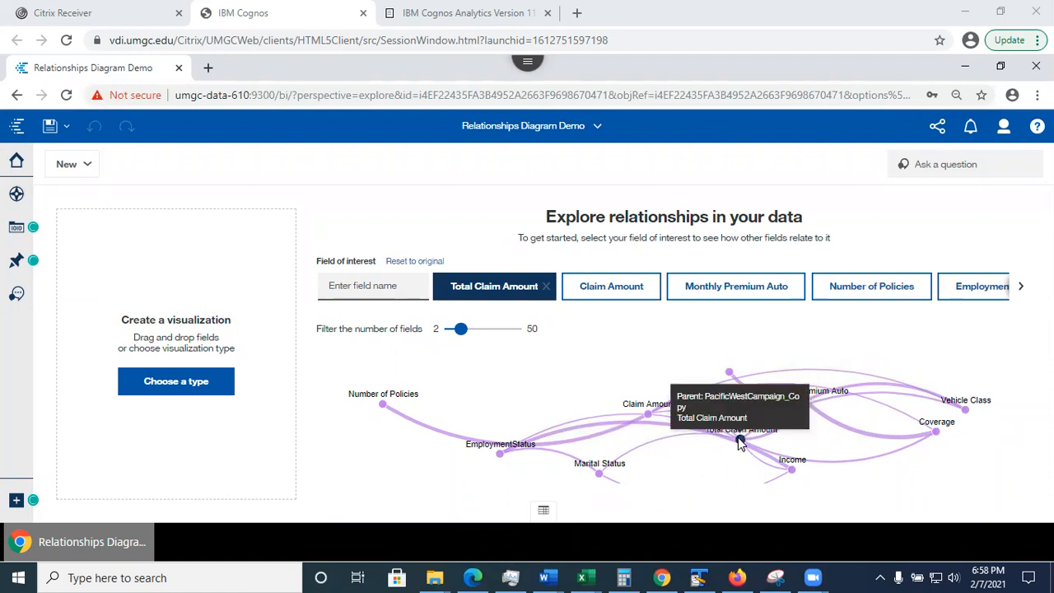
mouse_move(461, 487)
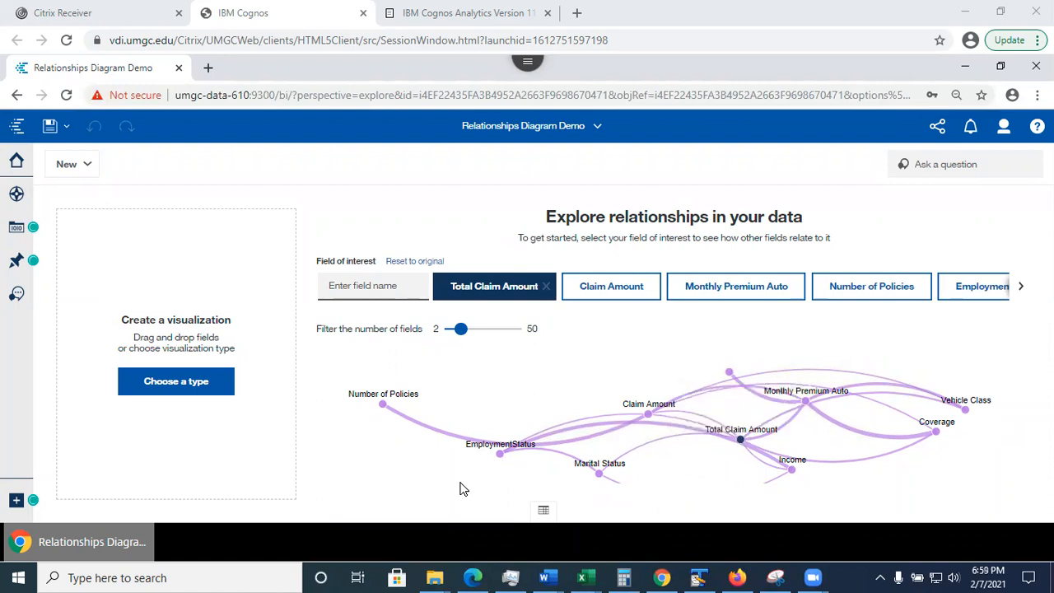
mouse_move(373, 429)
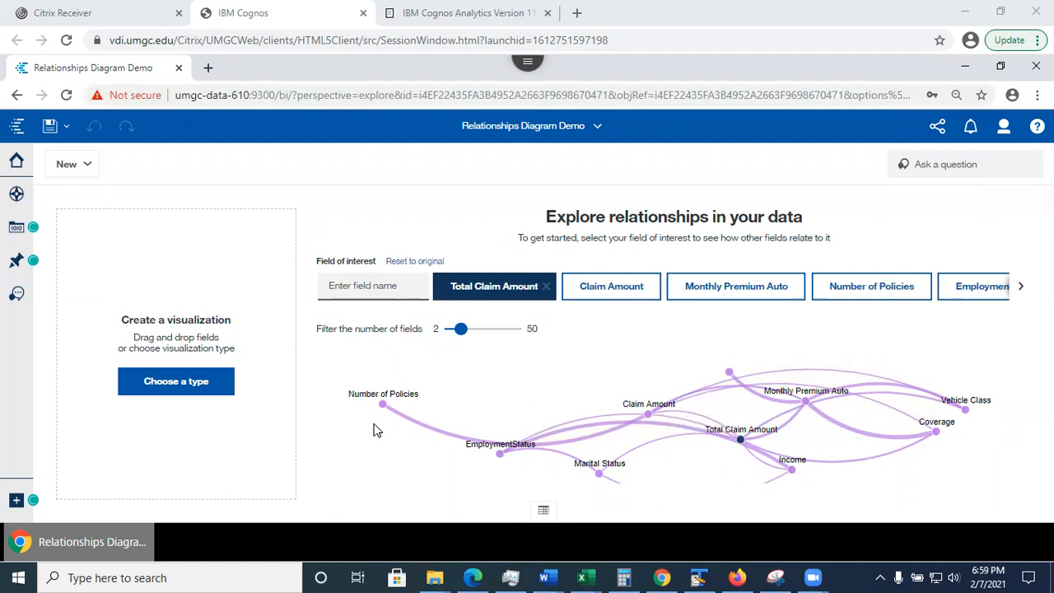
mouse_move(375, 427)
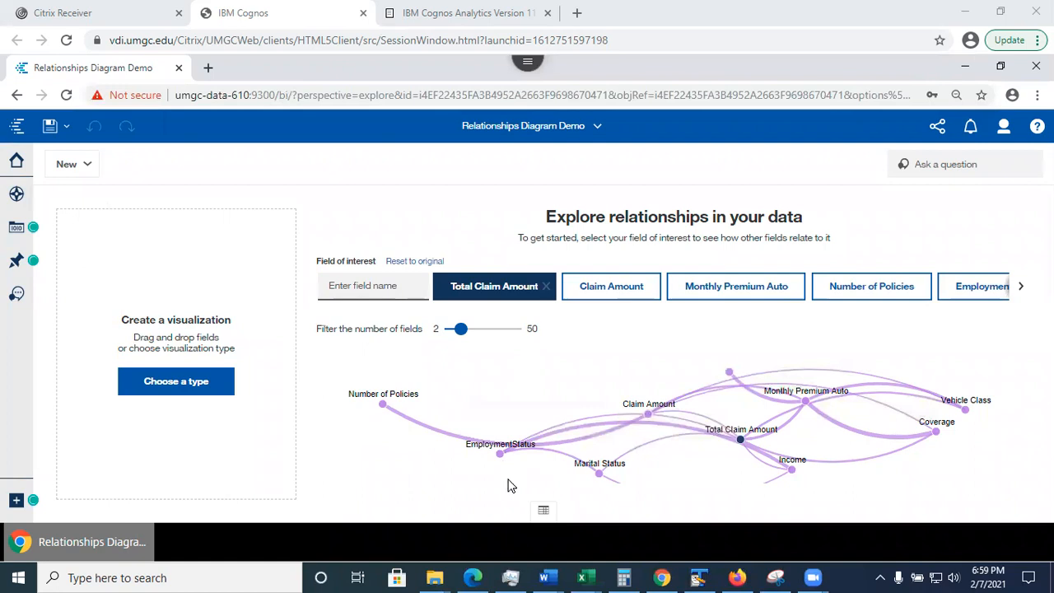
mouse_move(974, 415)
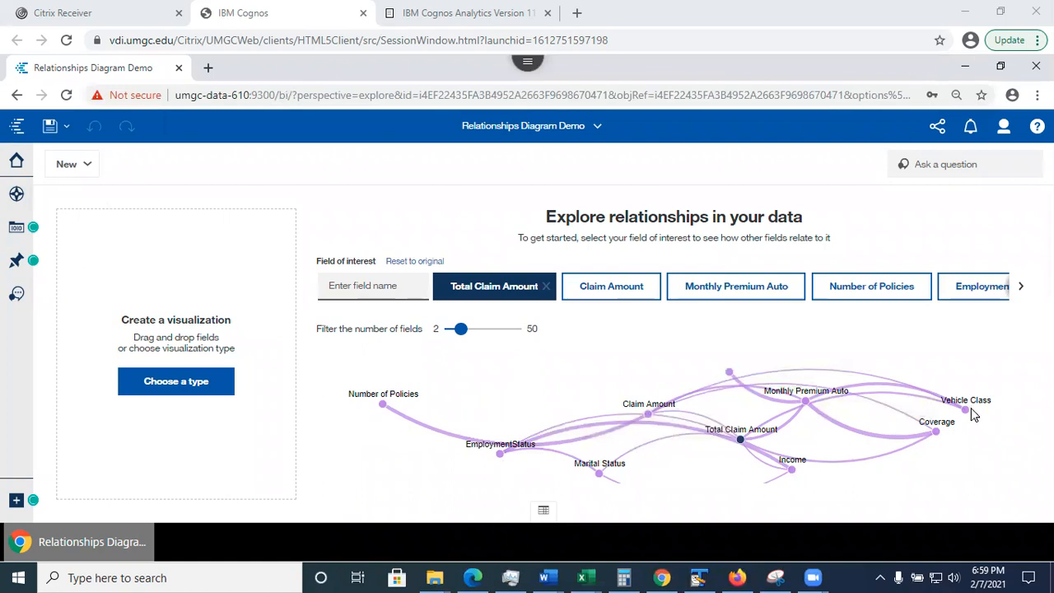
mouse_move(854, 395)
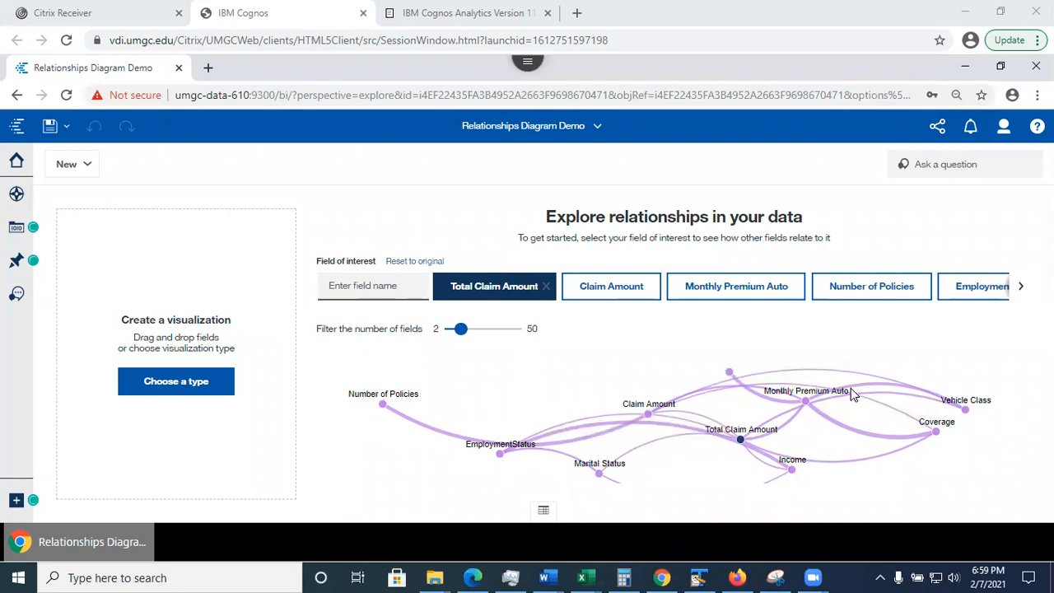
mouse_move(852, 393)
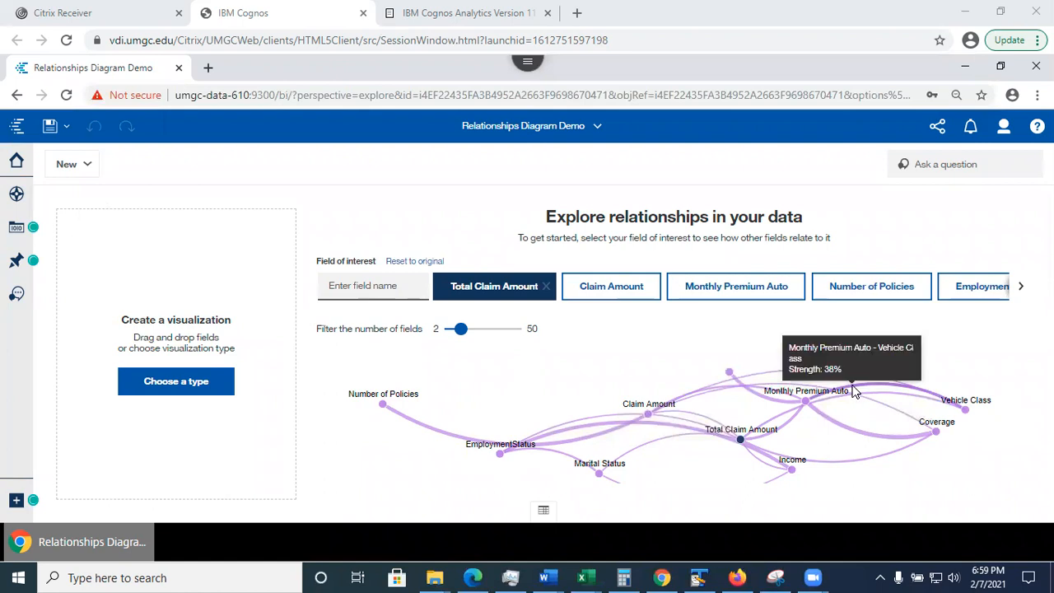
mouse_move(854, 392)
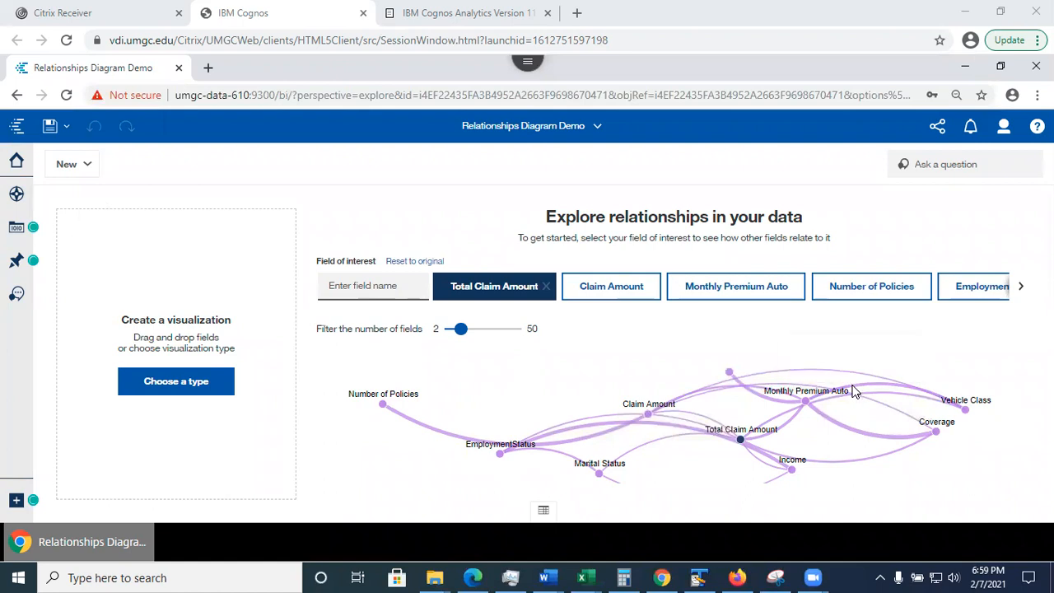
mouse_move(983, 522)
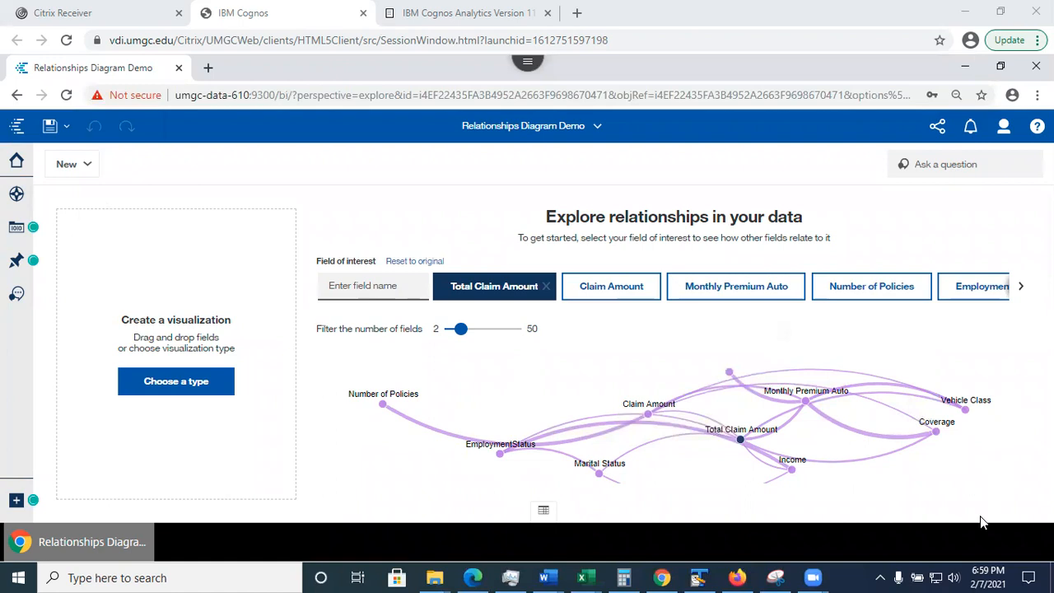
mouse_move(358, 480)
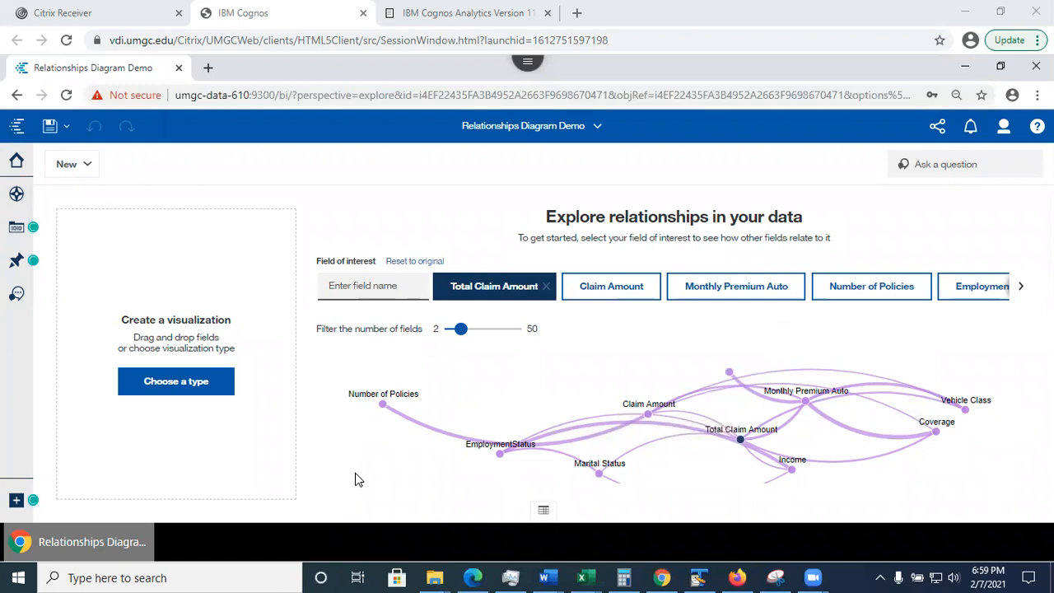
mouse_move(362, 480)
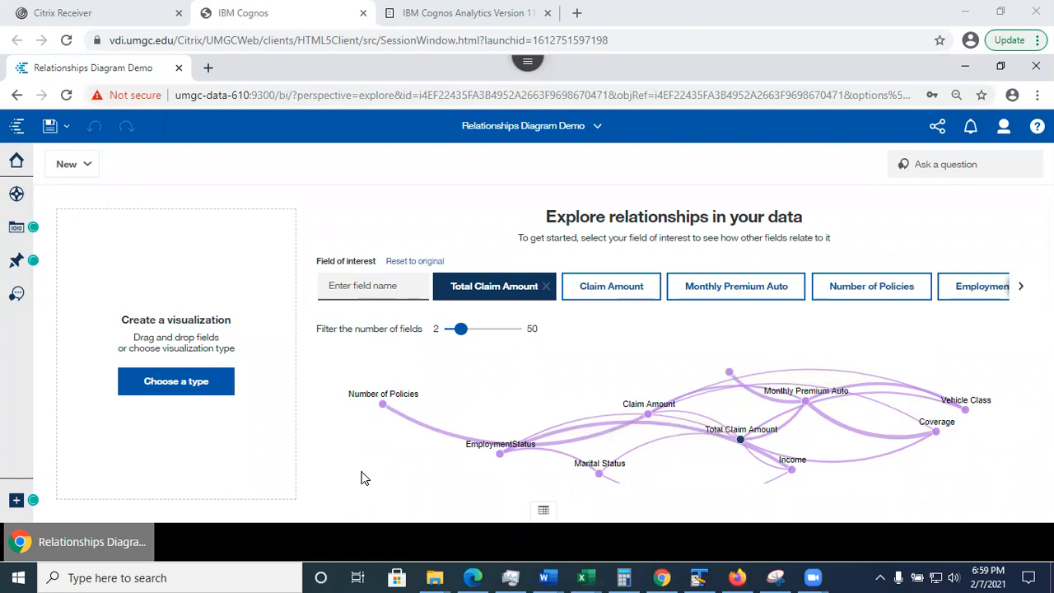
mouse_move(740, 439)
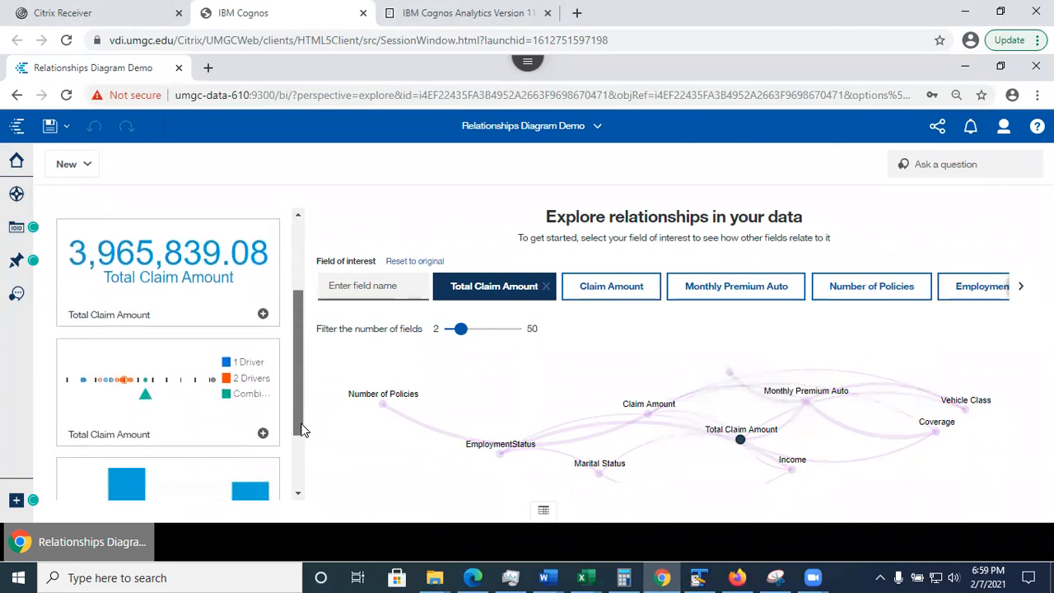
- Add the 'Total Claim Amount by EmploymentStatus' suggested bar chart to the cards
scroll(down, 3)
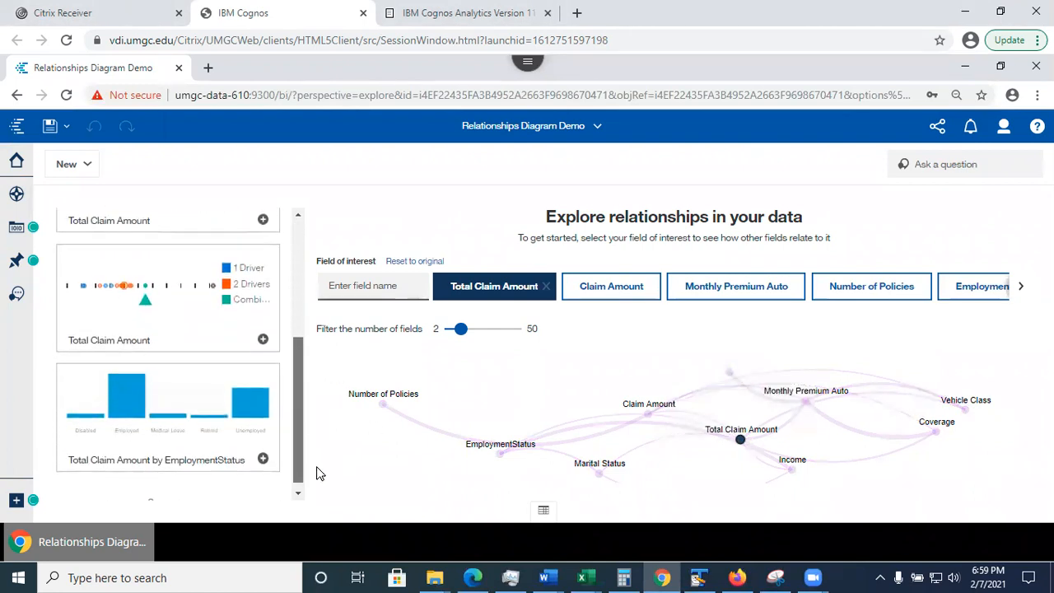
mouse_move(403, 502)
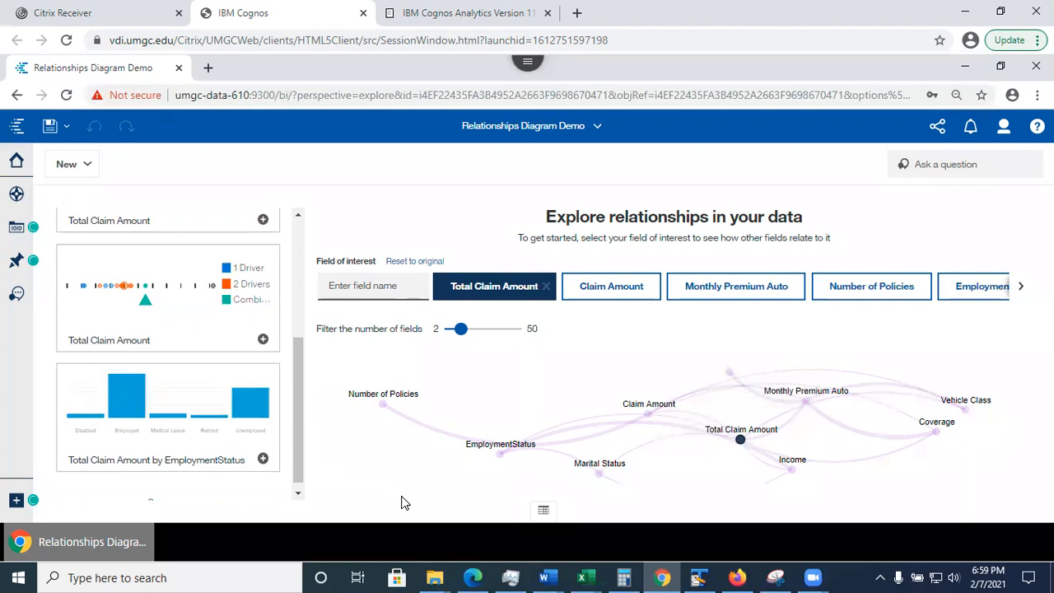
mouse_move(263, 282)
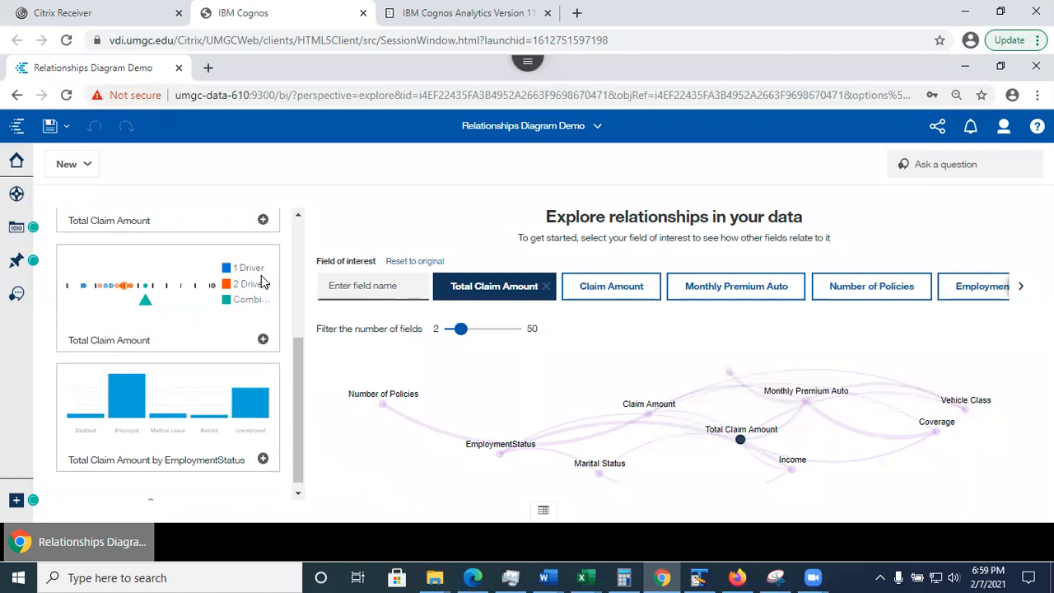
mouse_move(389, 478)
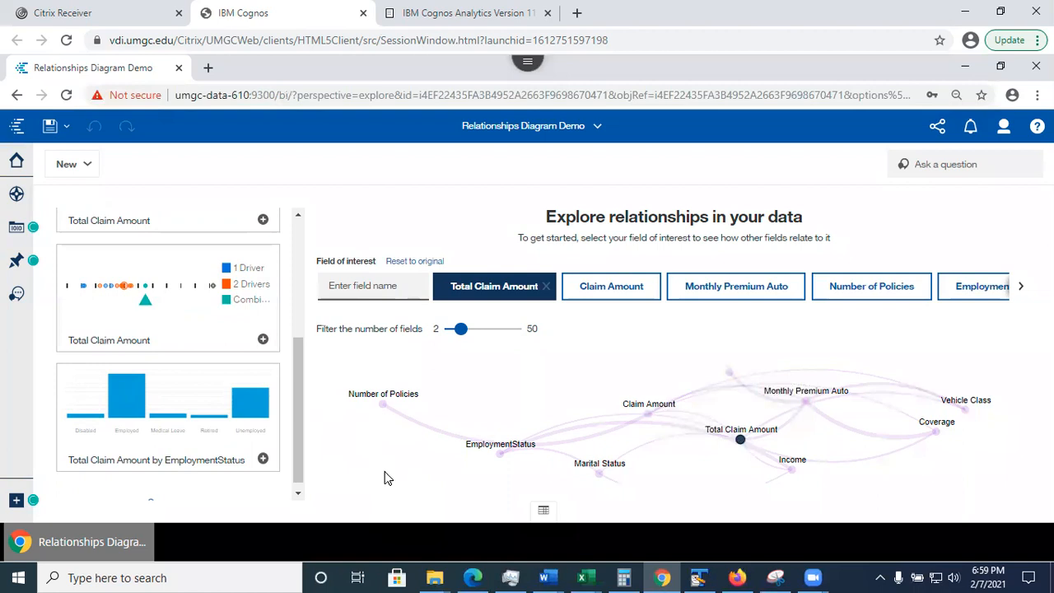
mouse_move(216, 492)
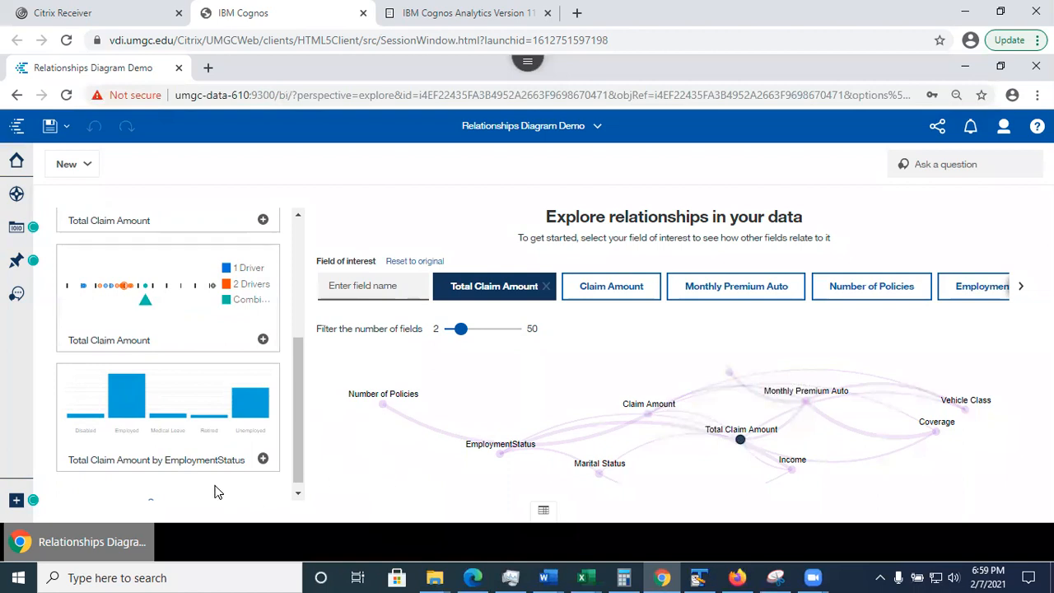
mouse_move(378, 476)
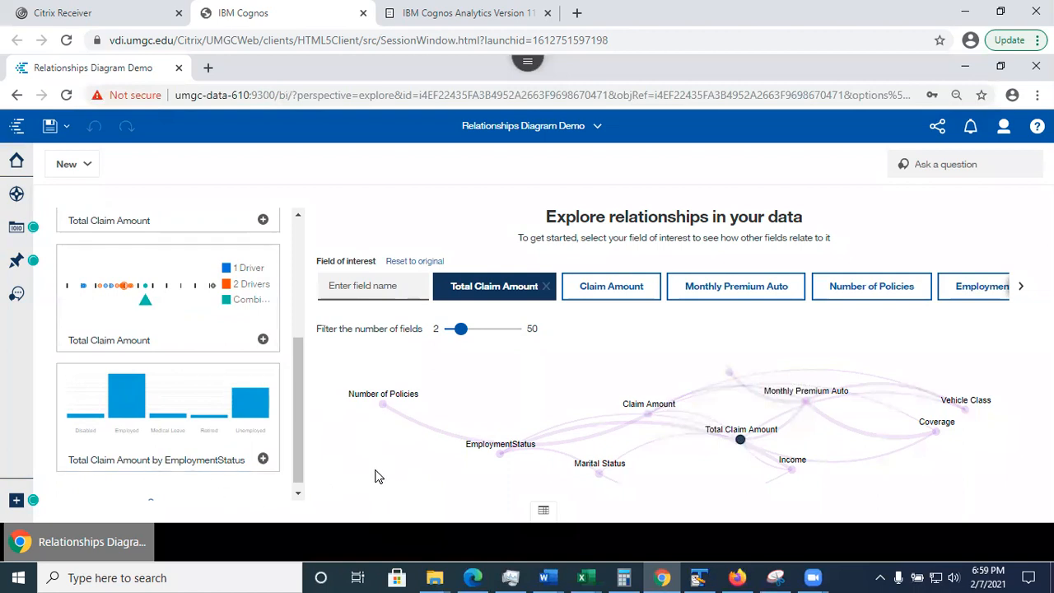
mouse_move(375, 473)
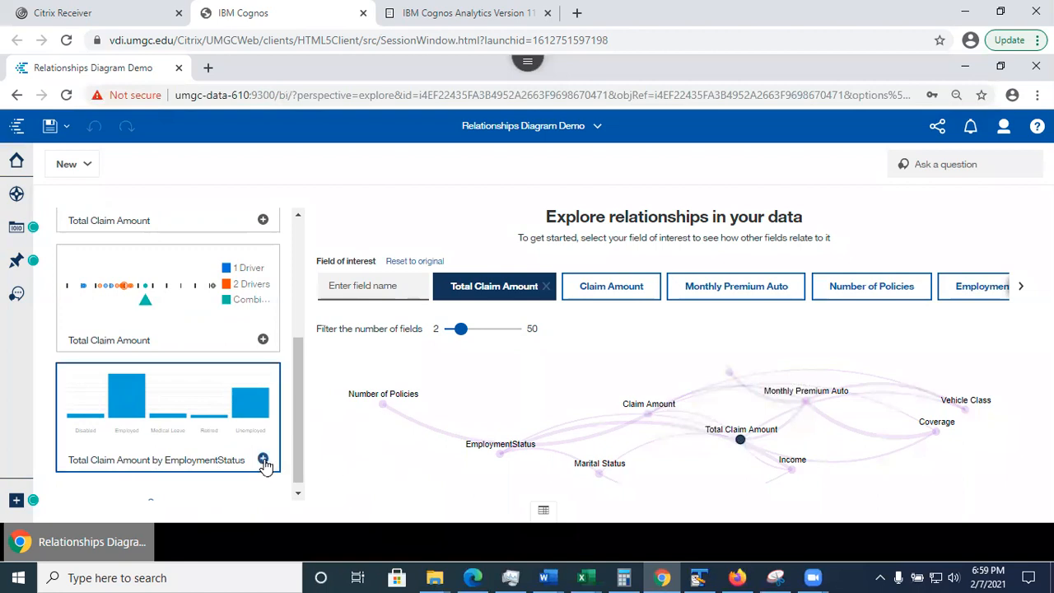
click(262, 458)
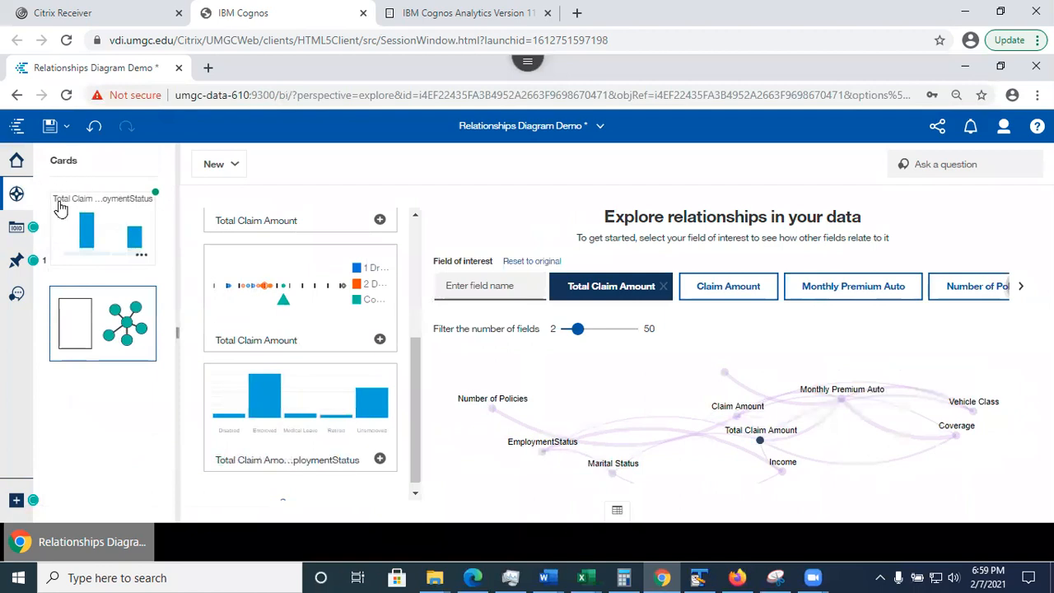
mouse_move(16, 194)
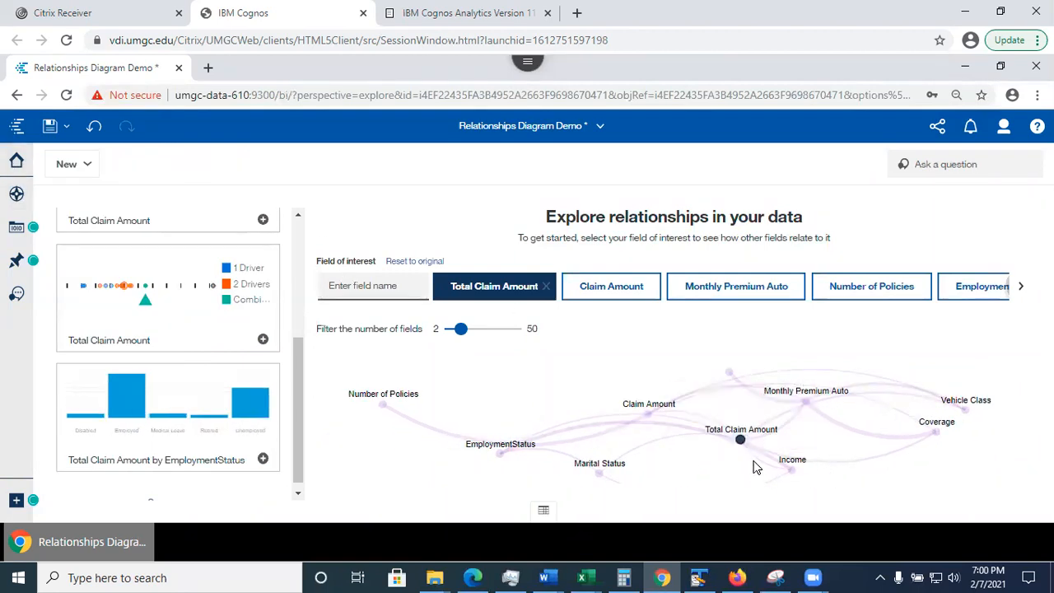
mouse_move(738, 450)
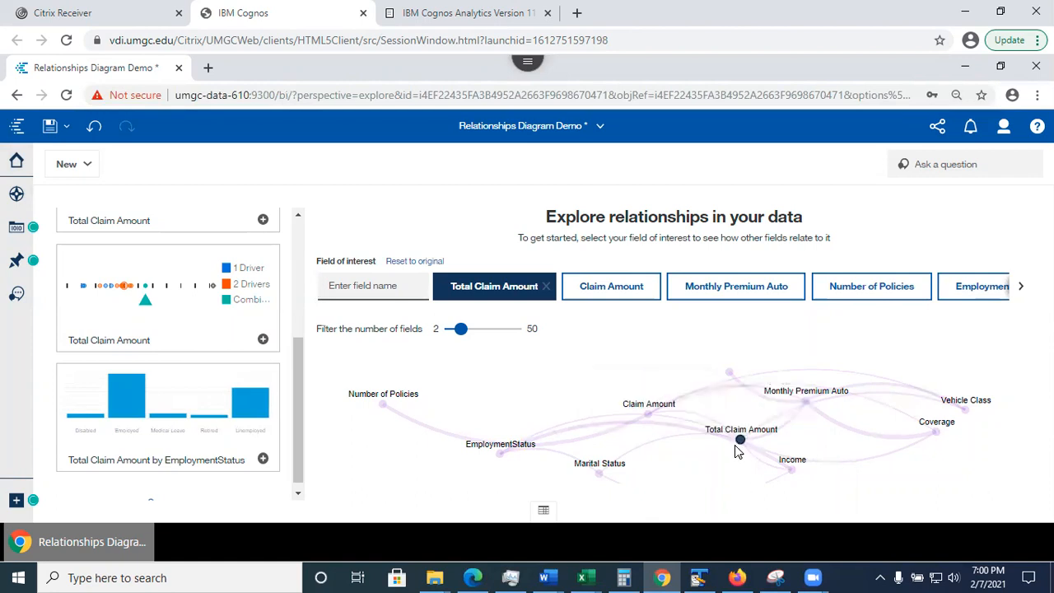
mouse_move(646, 425)
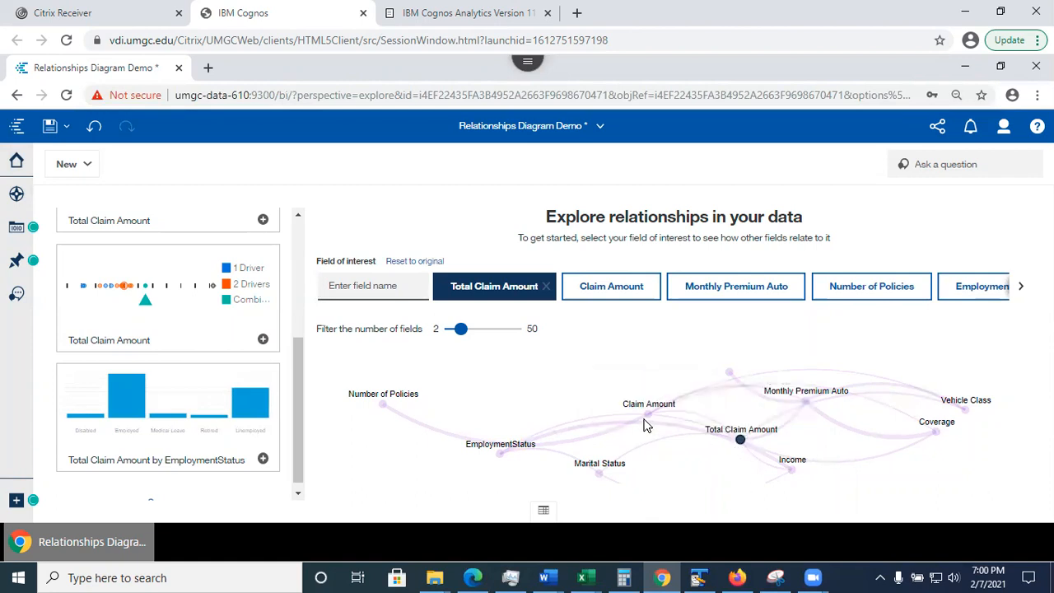
mouse_move(791, 470)
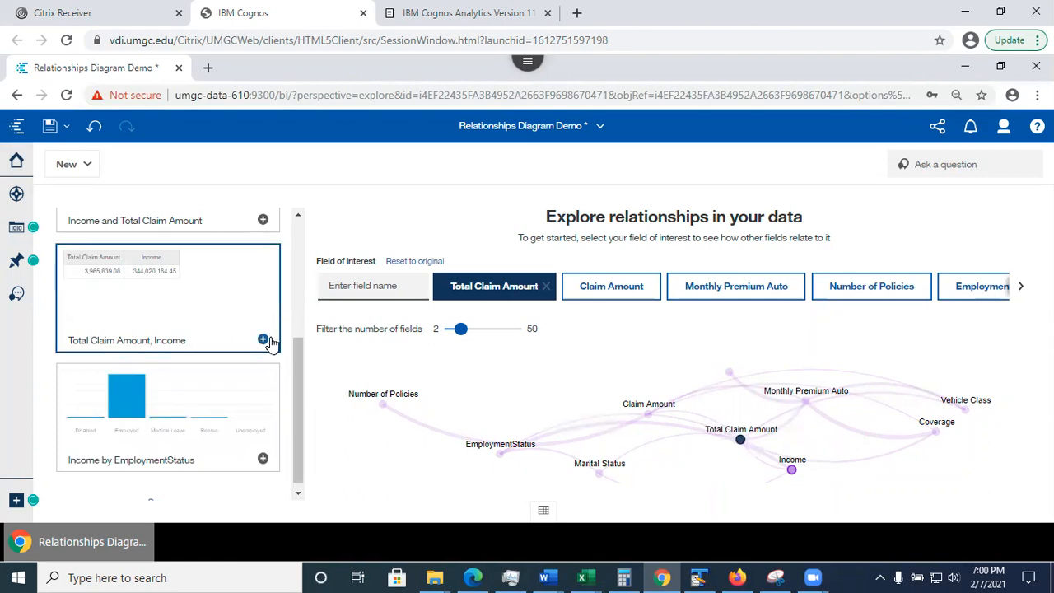
mouse_move(263, 339)
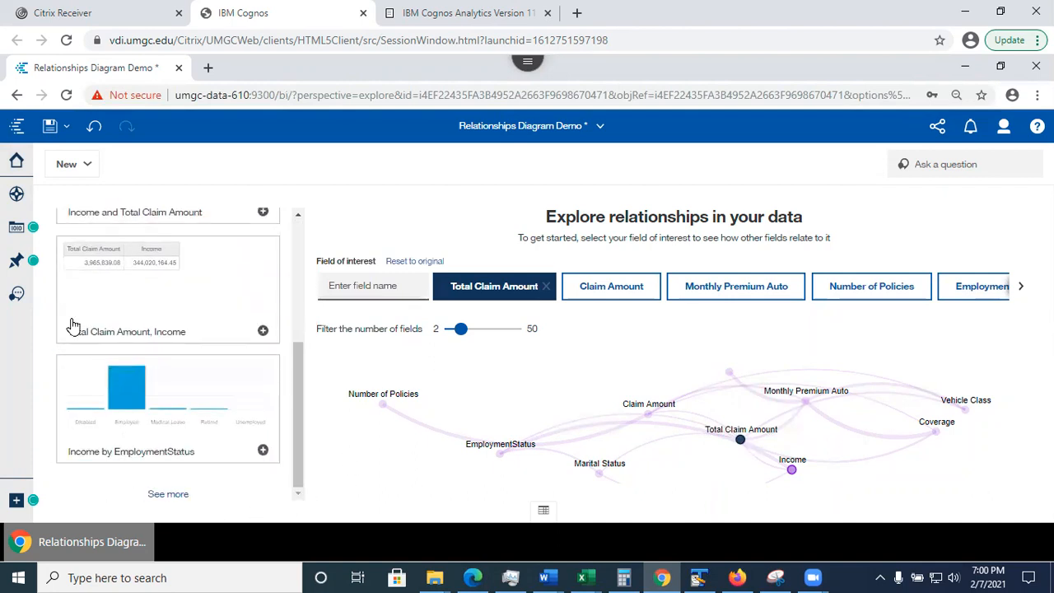
- Scroll the suggestions panel to view the Income and Total Claim Amount charts
scroll(down, 3)
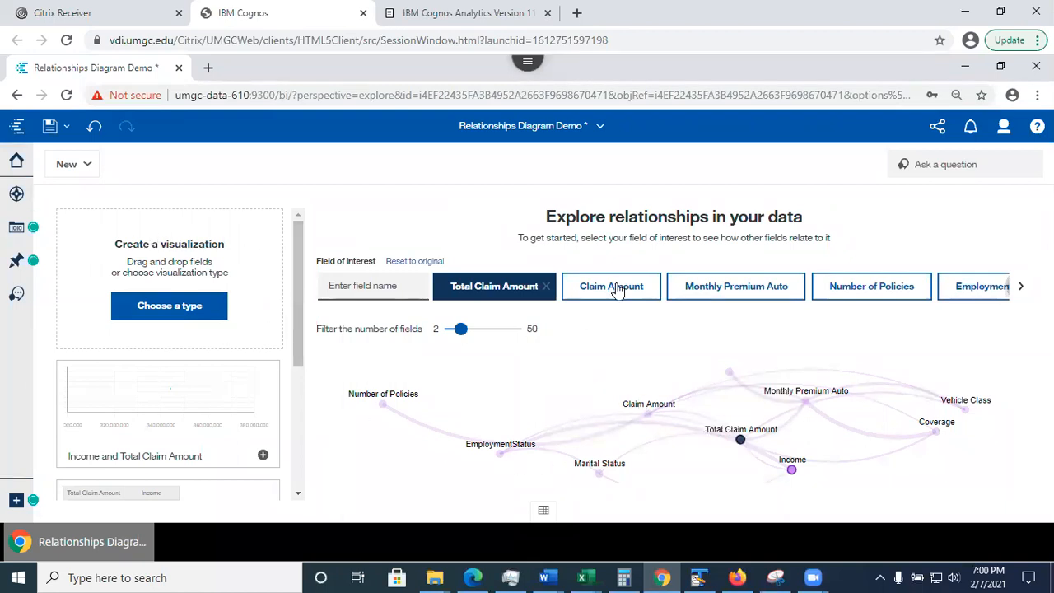
mouse_move(494, 286)
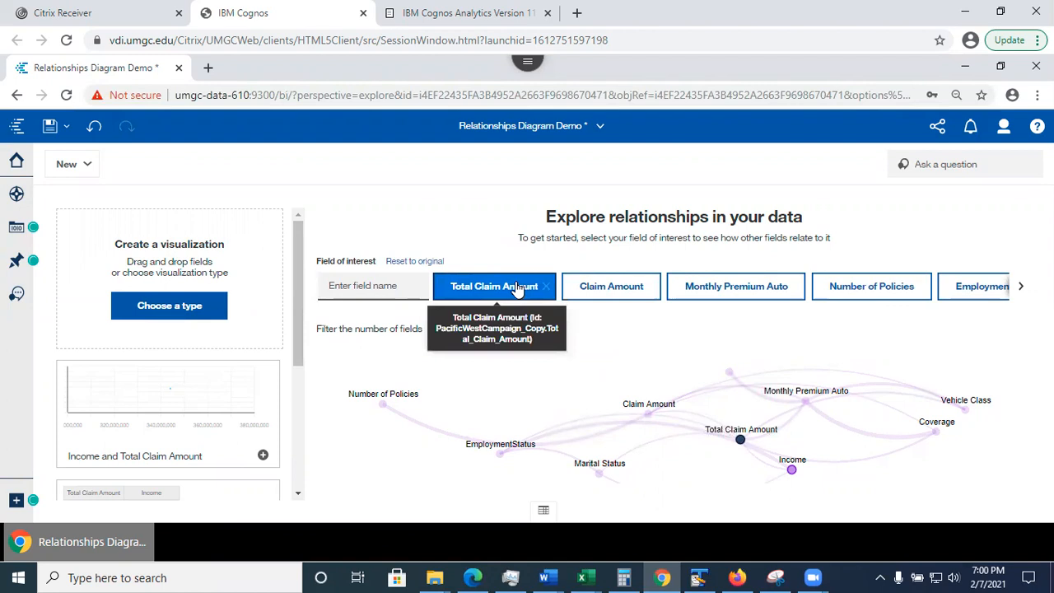
mouse_move(727, 313)
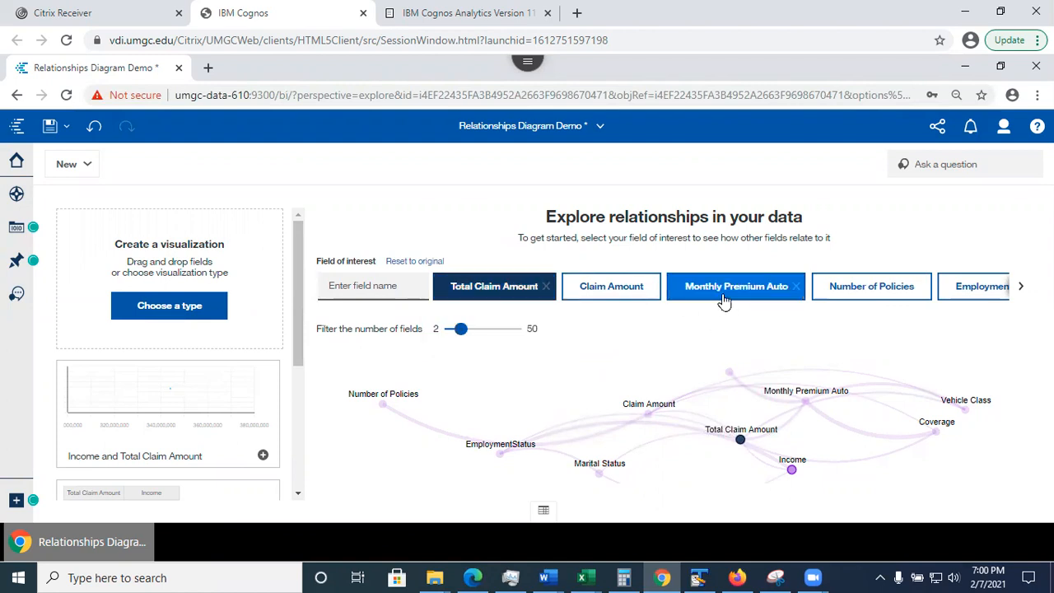
mouse_move(735, 286)
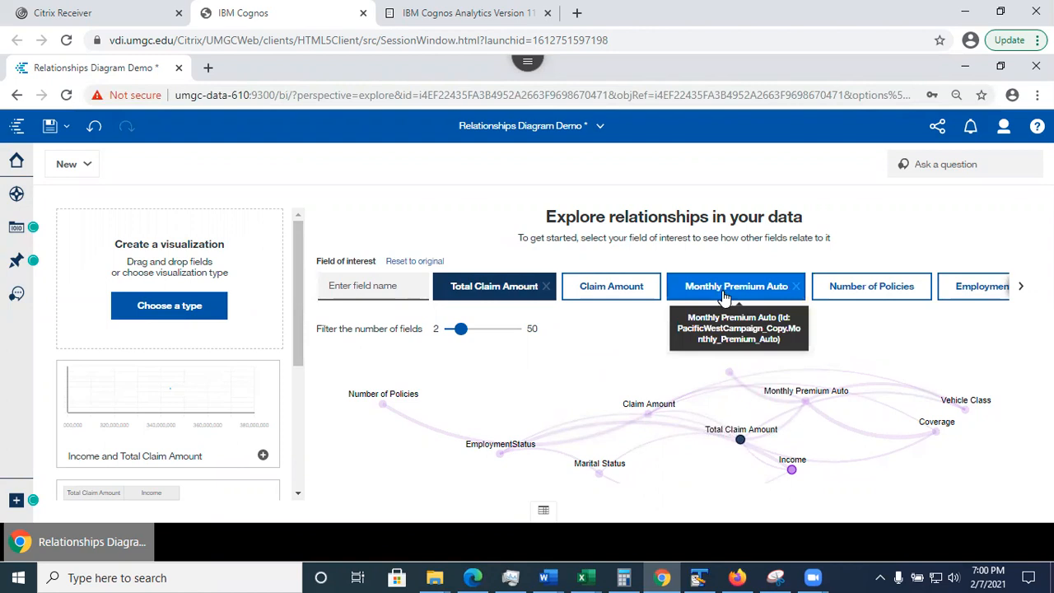
- Make Monthly Premium Auto the field of interest for the relationships diagram
click(735, 286)
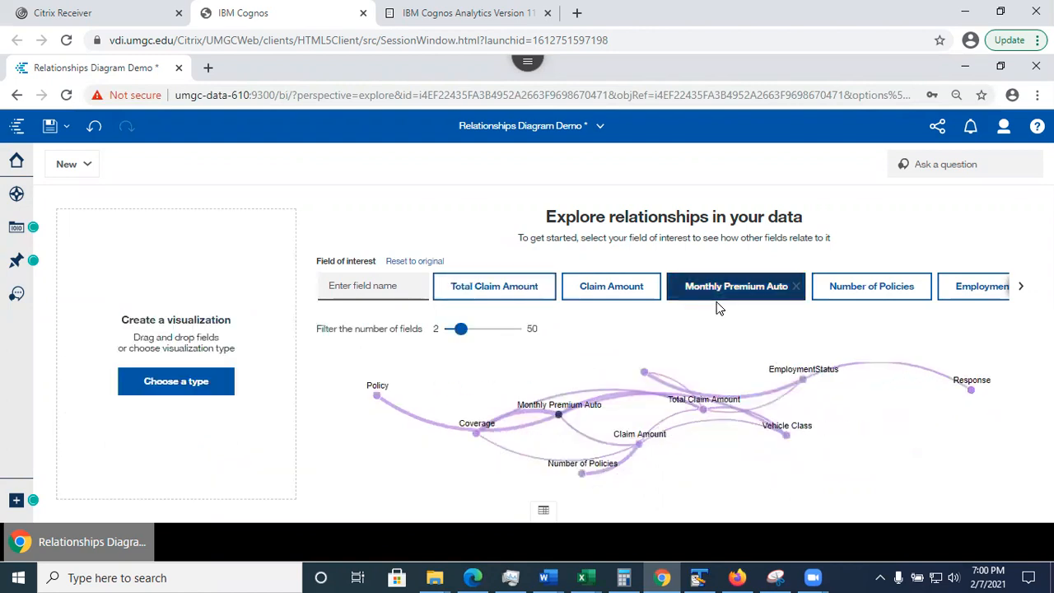
mouse_move(630, 377)
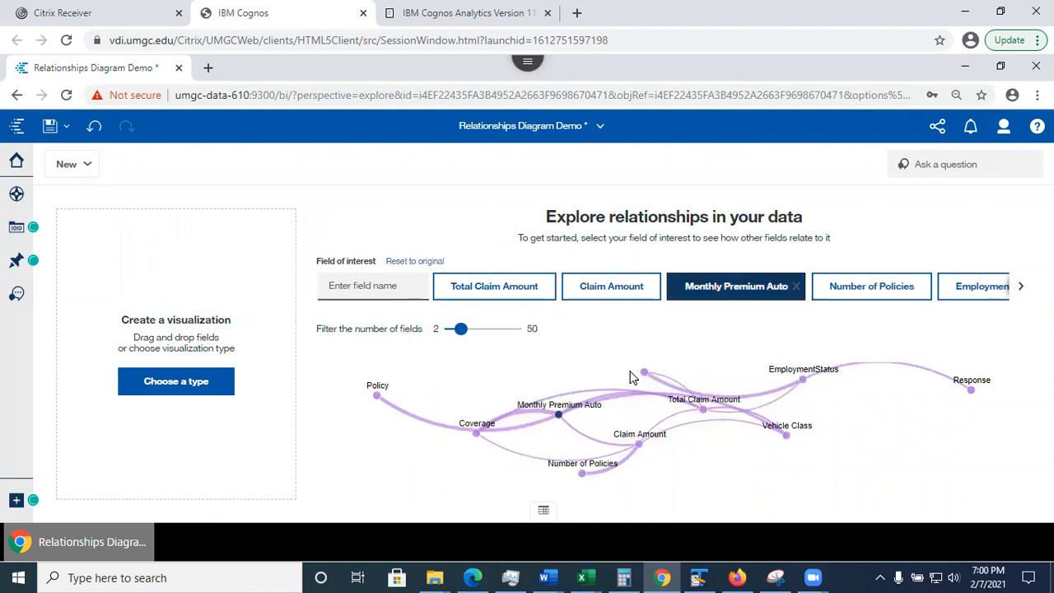
mouse_move(558, 414)
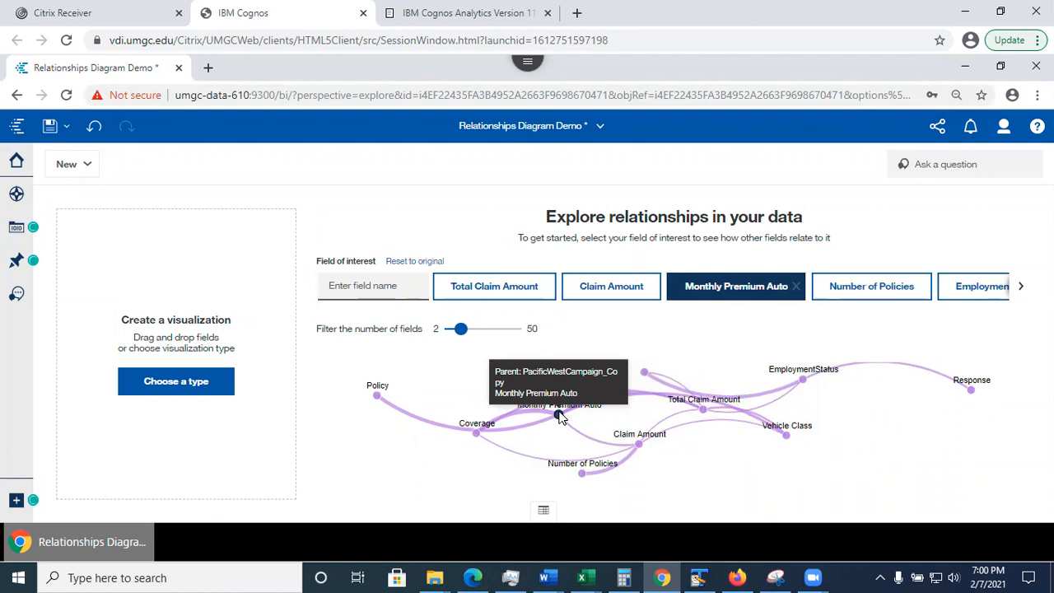
mouse_move(559, 420)
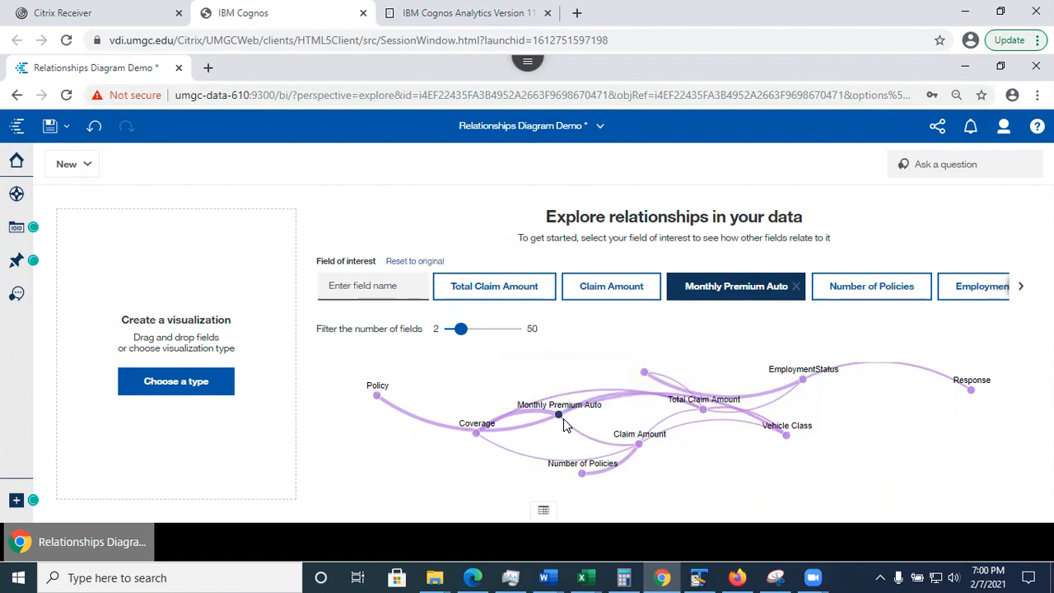
mouse_move(559, 415)
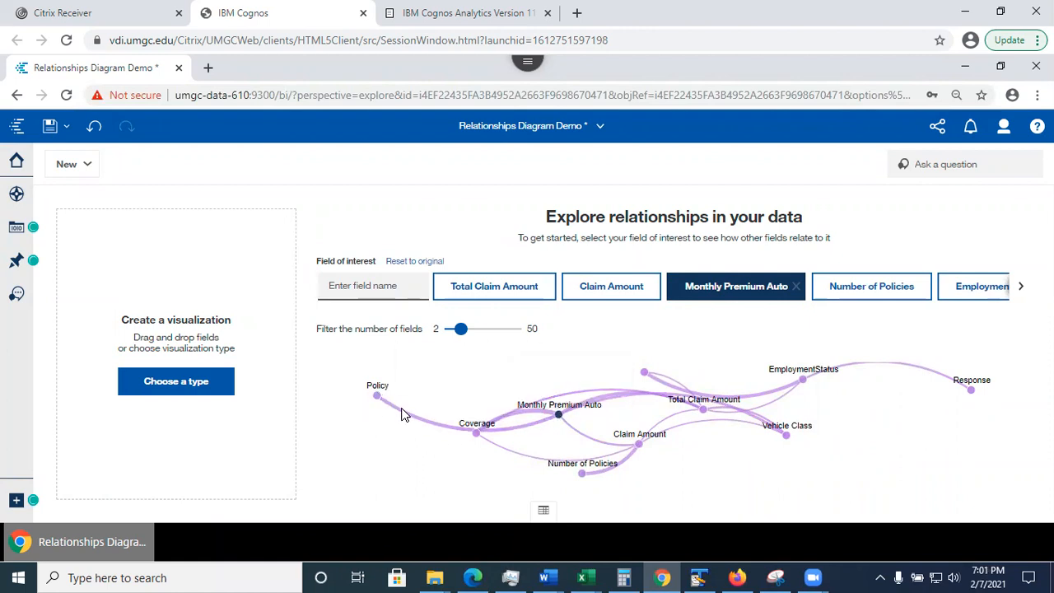
mouse_move(558, 416)
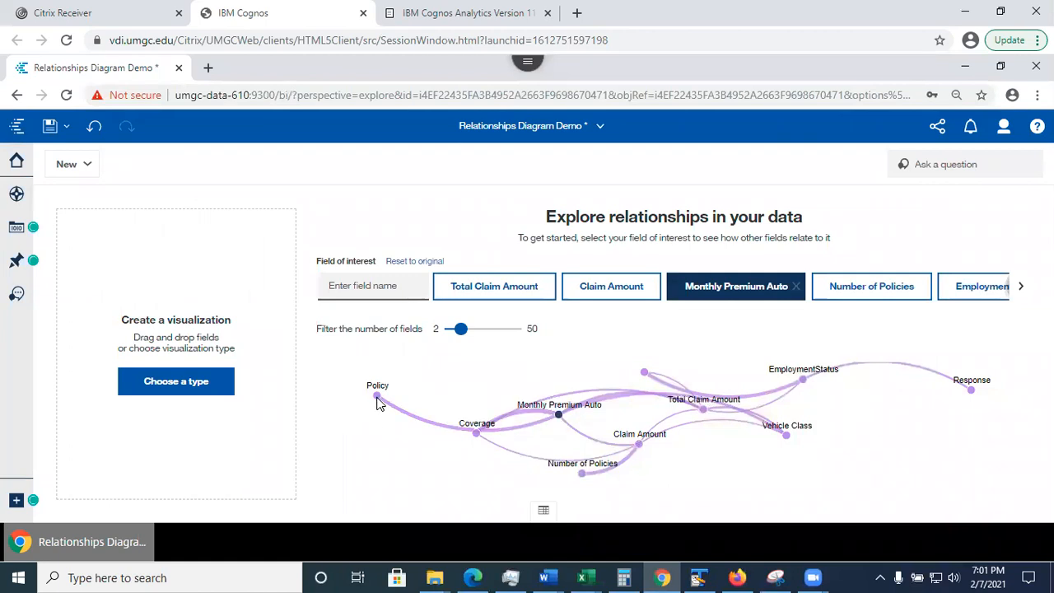
mouse_move(509, 428)
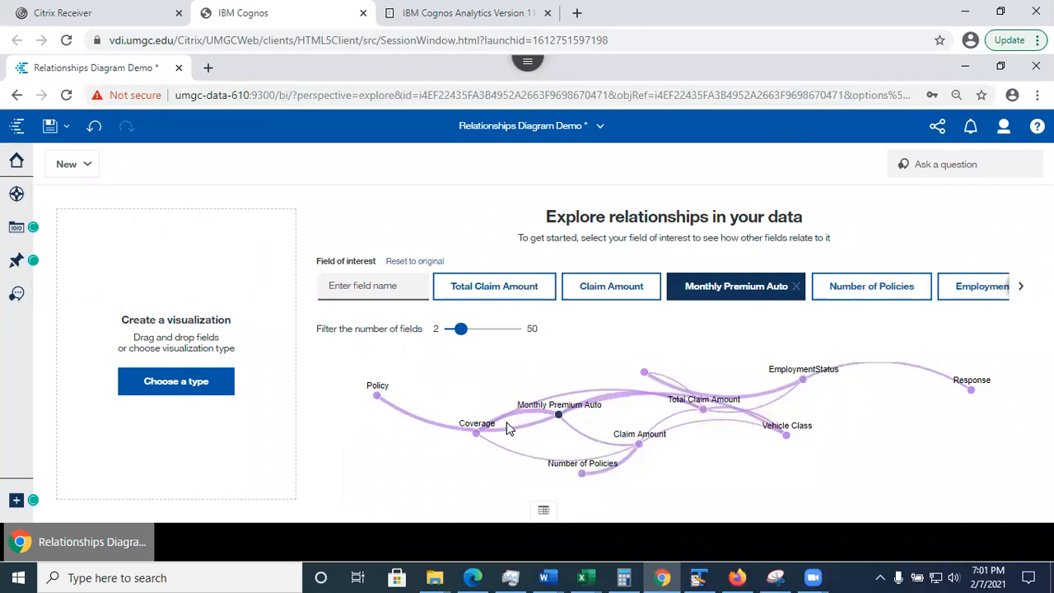
mouse_move(510, 433)
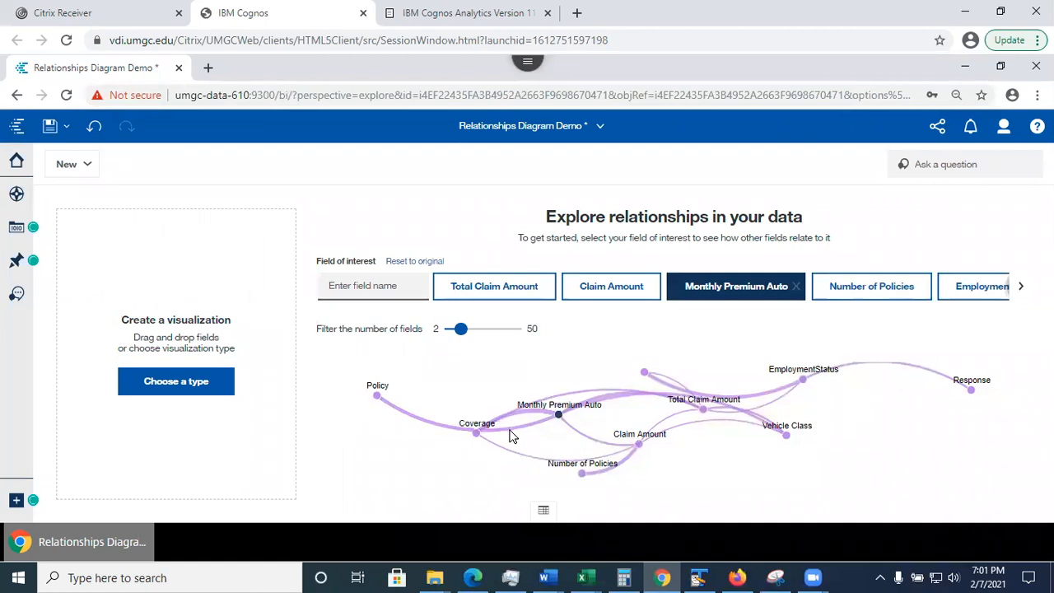
mouse_move(416, 421)
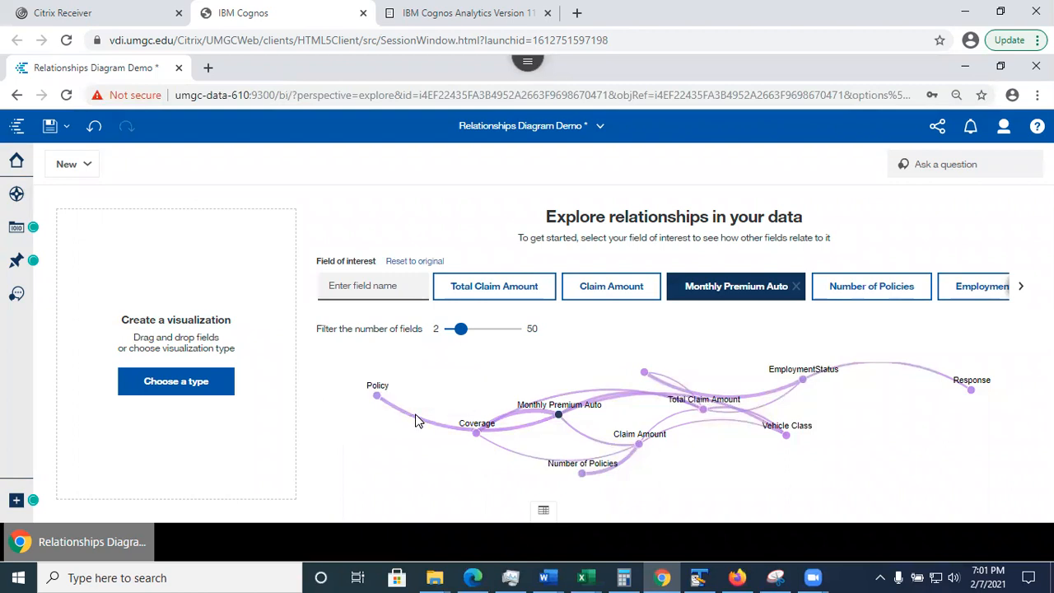
mouse_move(634, 391)
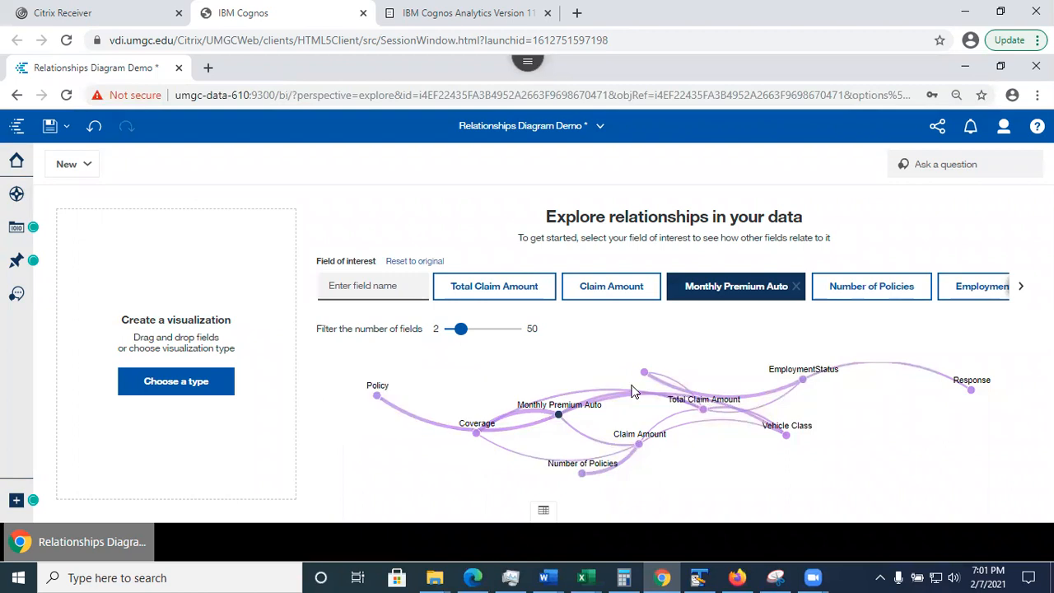
mouse_move(504, 274)
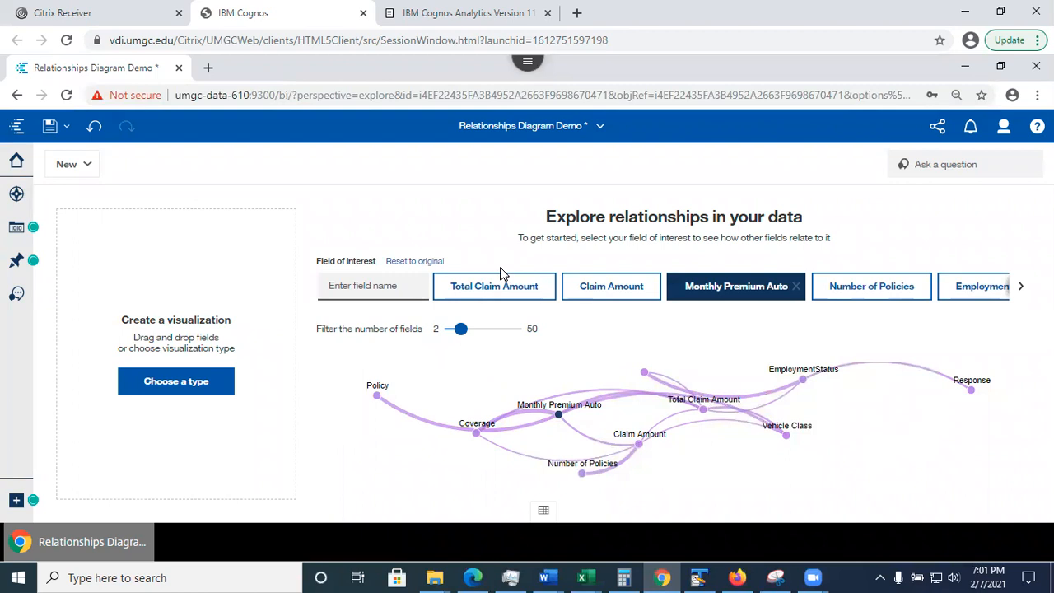
- Switch the field of interest back to Total Claim Amount
click(493, 285)
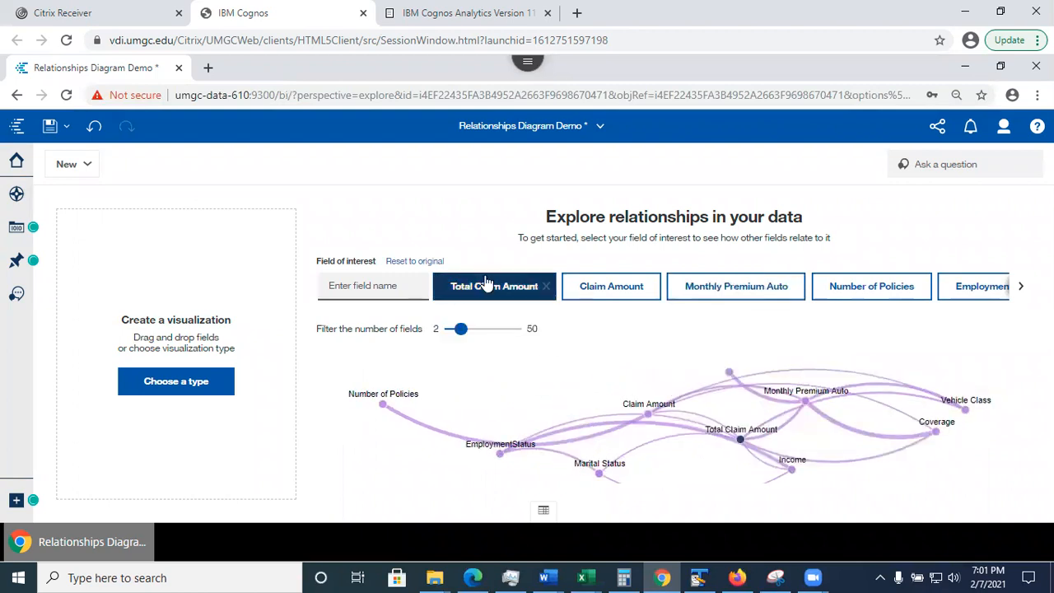
mouse_move(494, 285)
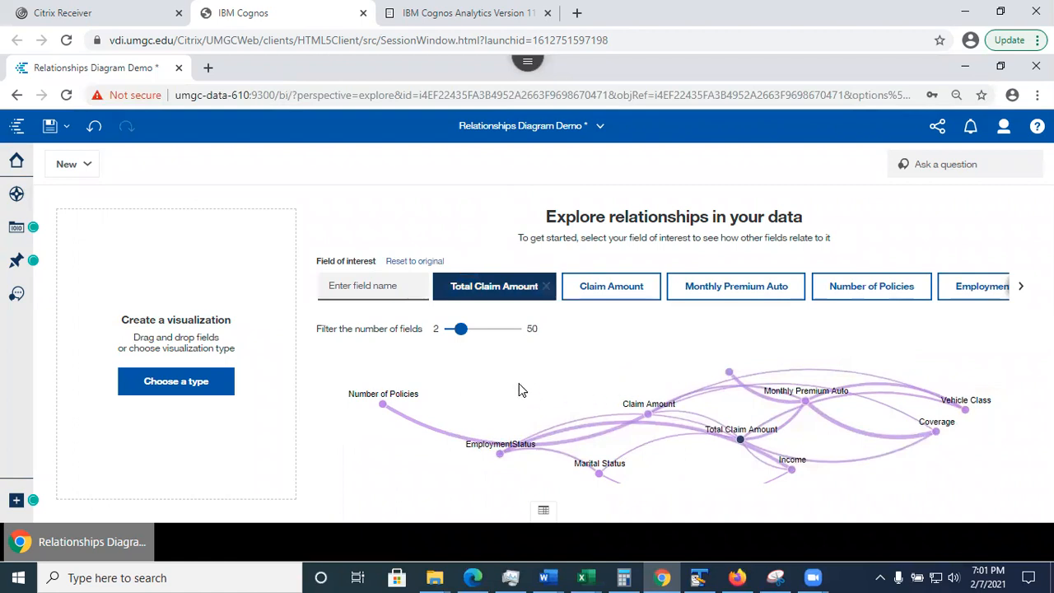
mouse_move(626, 121)
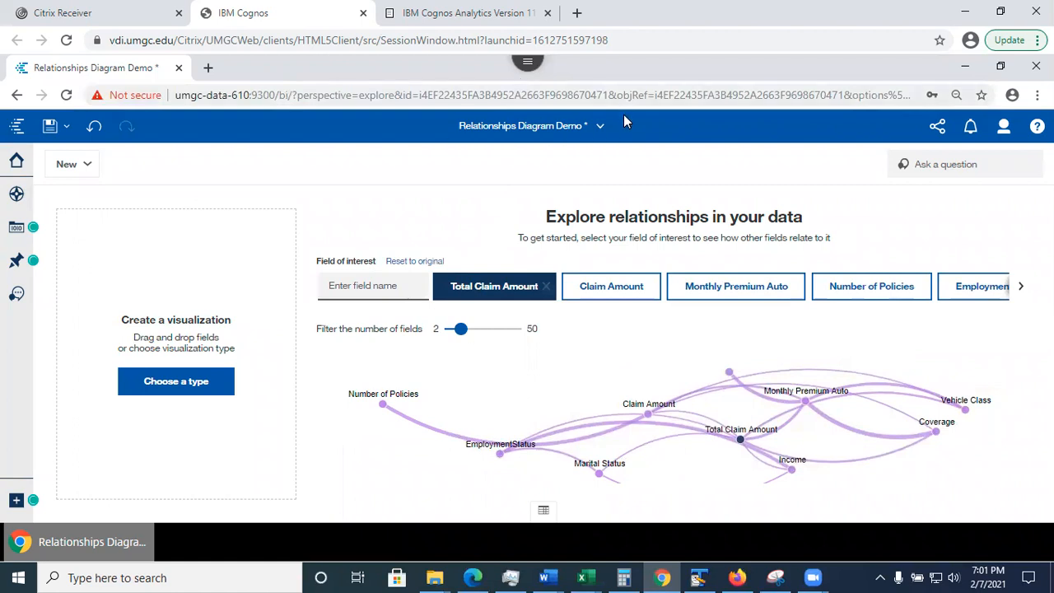